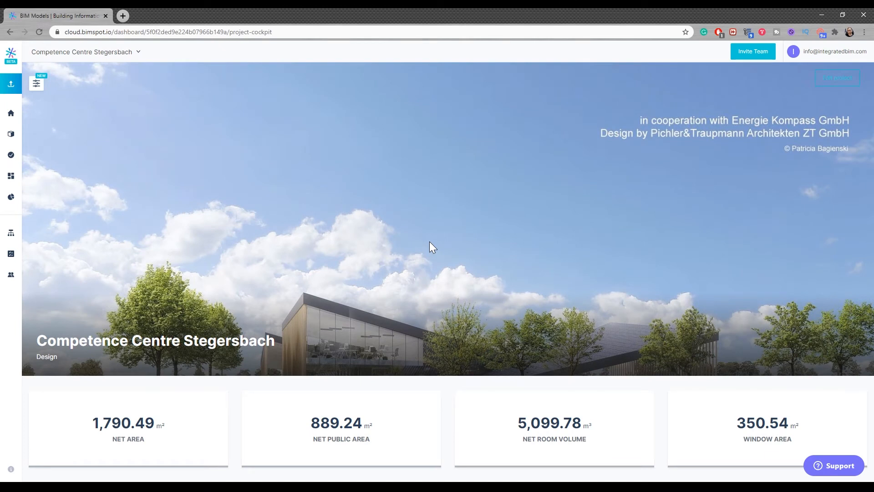
{"action": "mouse_move", "coordinate": [429, 245]}
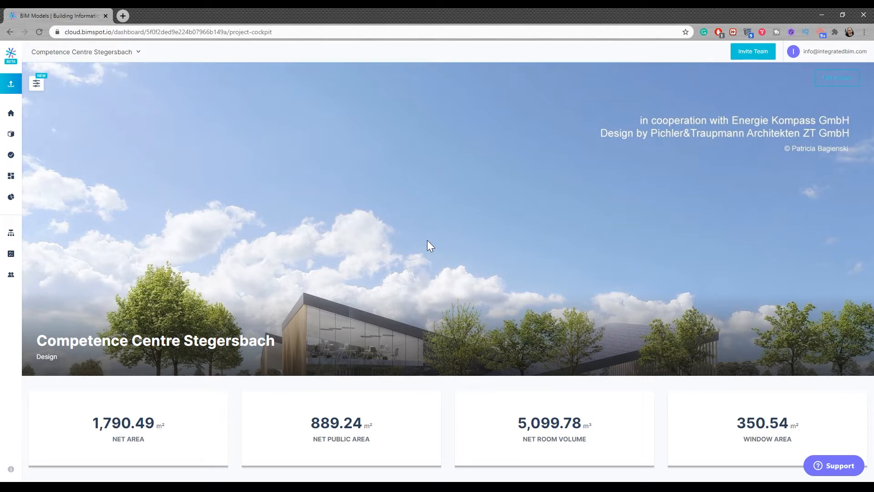
{"action": "mouse_move", "coordinate": [420, 246]}
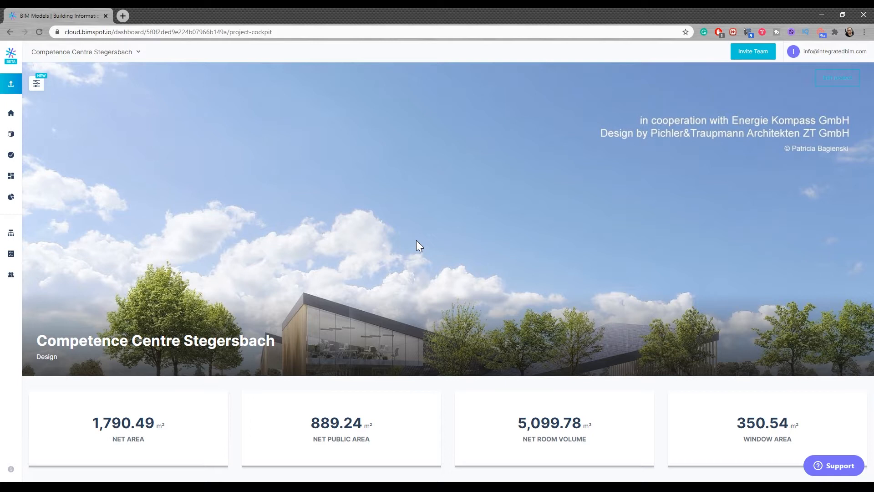
{"action": "mouse_move", "coordinate": [10, 233]}
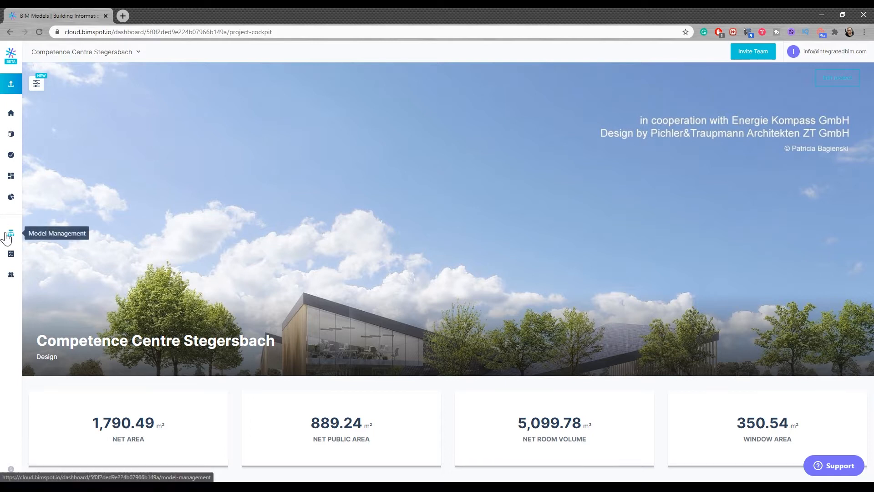
{"action": "mouse_move", "coordinate": [10, 253]}
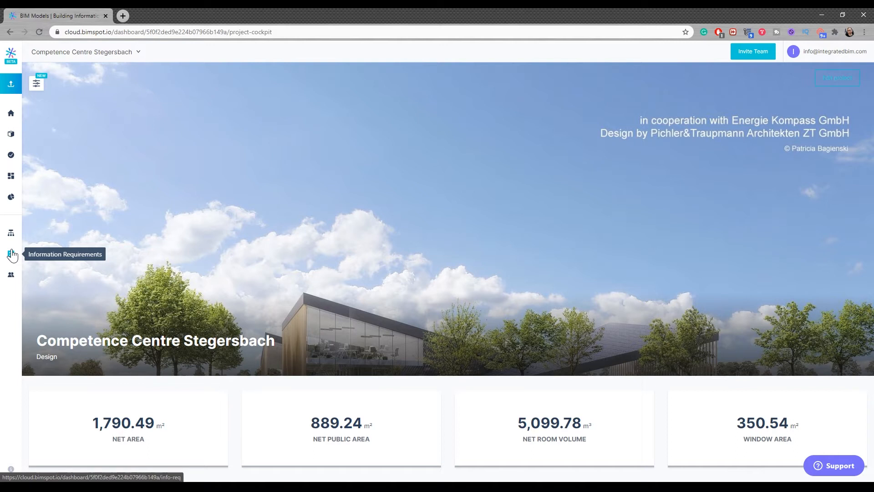
- Browse the IfcBeam information requirements, then switch to Model Management for Competence Centre
{"action": "left_click", "coordinate": [10, 253]}
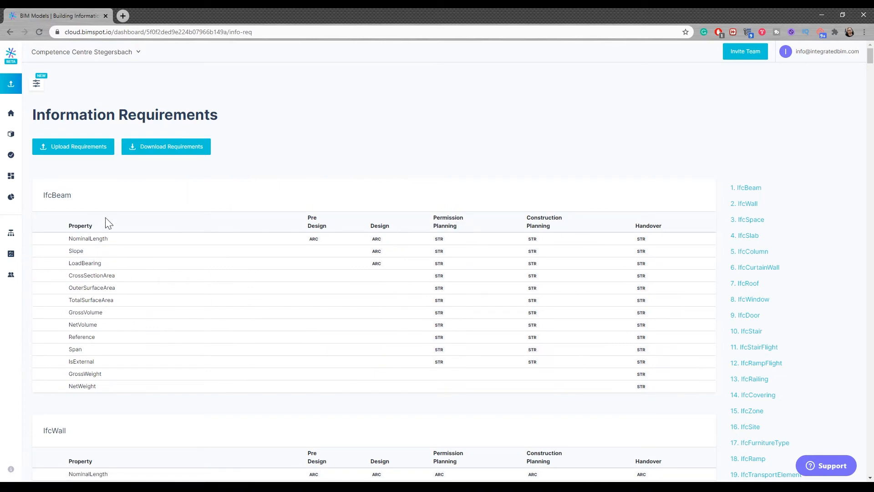
{"action": "scroll", "scroll_direction": "down", "scroll_amount": 3}
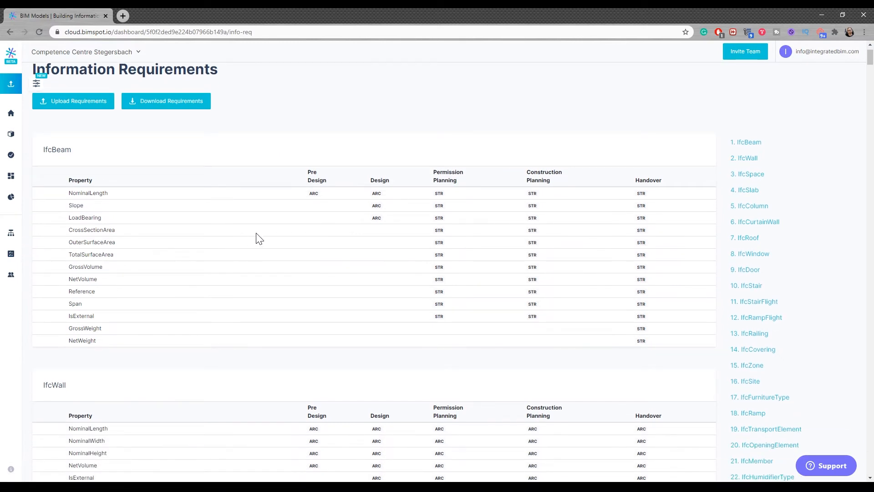
{"action": "scroll", "scroll_direction": "down", "scroll_amount": 3}
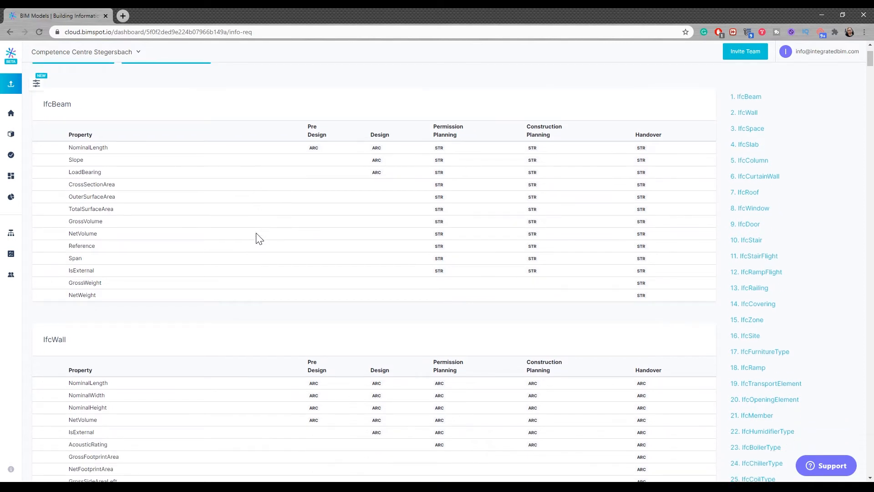
{"action": "mouse_move", "coordinate": [273, 131]}
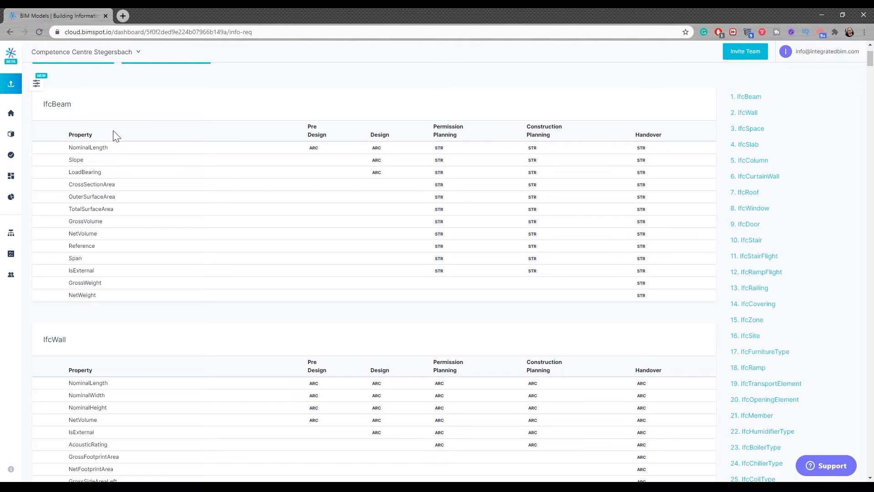
{"action": "mouse_move", "coordinate": [261, 167]}
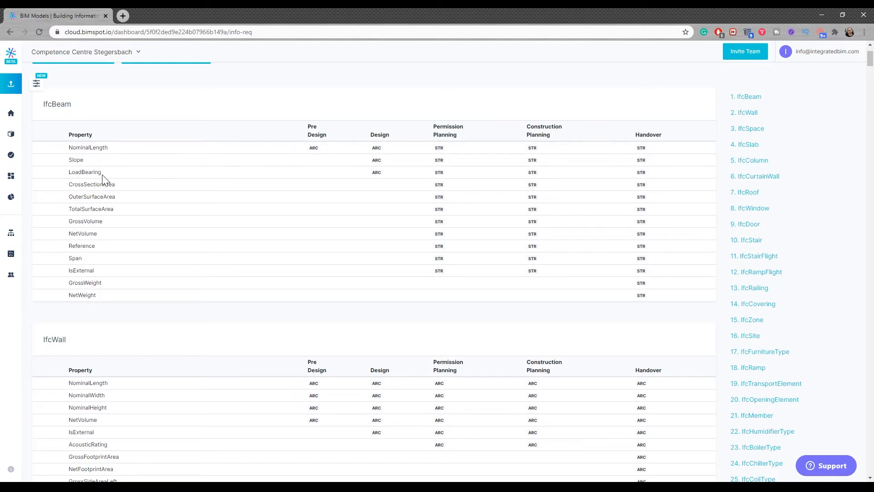
{"action": "mouse_move", "coordinate": [192, 177]}
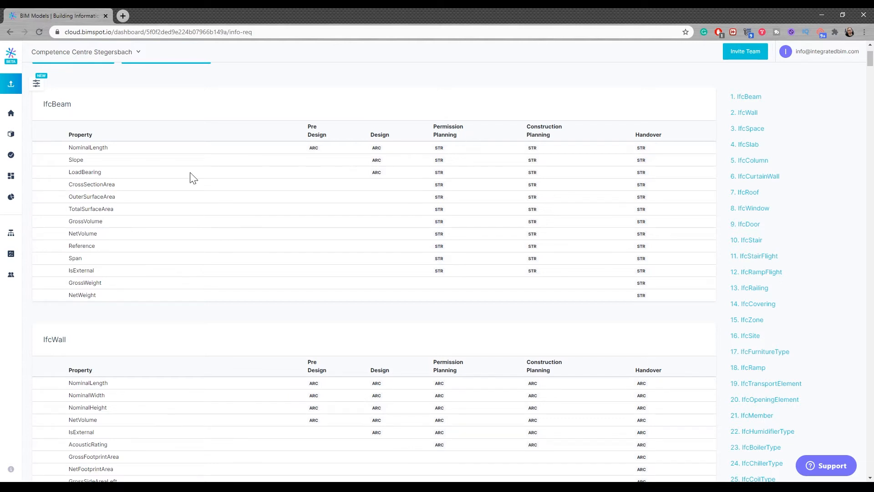
{"action": "mouse_move", "coordinate": [178, 288]}
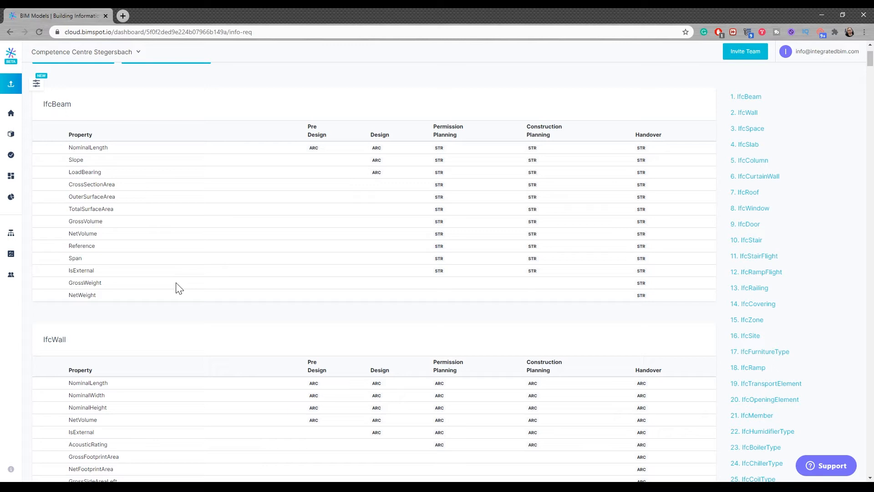
{"action": "mouse_move", "coordinate": [172, 288]}
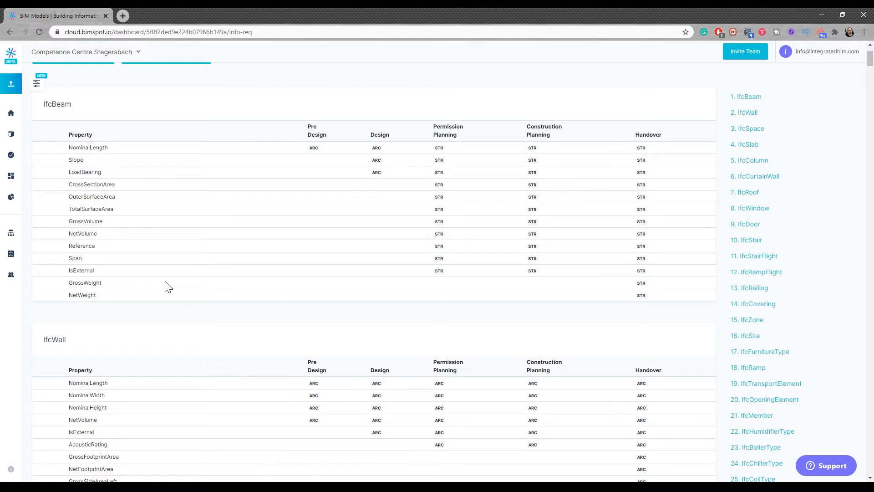
{"action": "mouse_move", "coordinate": [10, 134]}
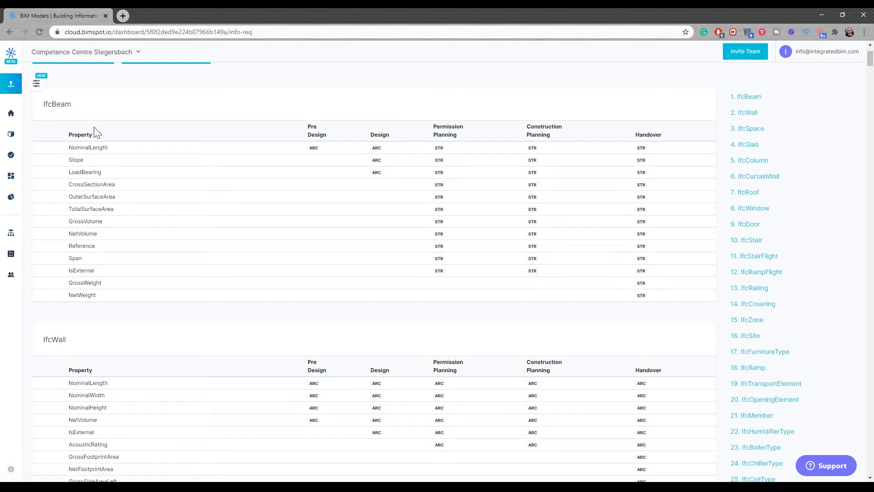
{"action": "mouse_move", "coordinate": [11, 254]}
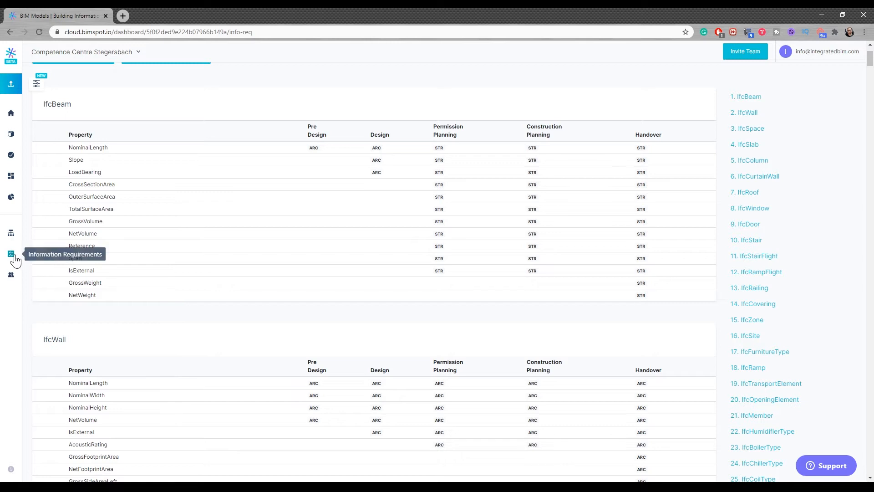
{"action": "mouse_move", "coordinate": [10, 232]}
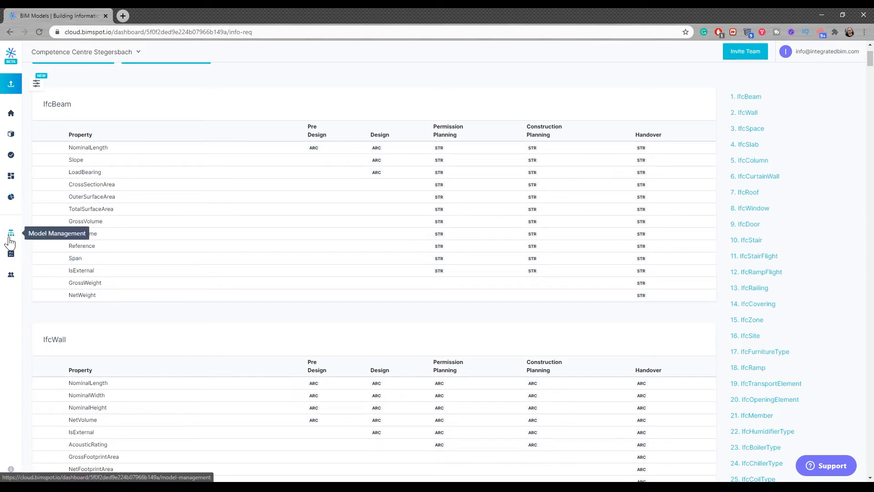
{"action": "left_click", "coordinate": [10, 233]}
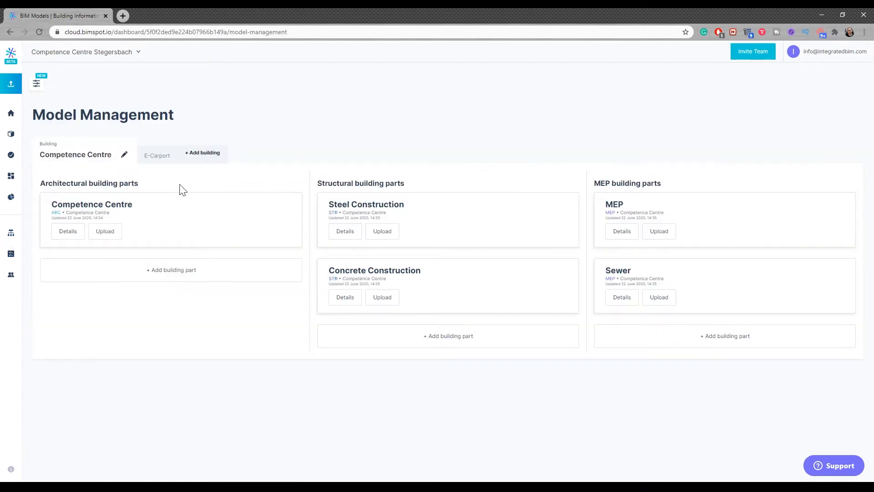
{"action": "mouse_move", "coordinate": [11, 198]}
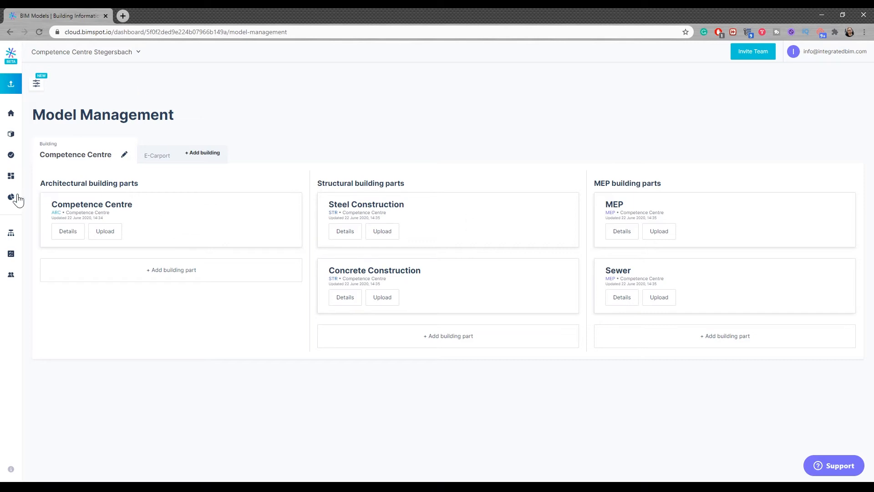
- Review Requirement Fulfilment: 76% overall, Architect 47%, Structural 77%, MEP 100%
{"action": "left_click", "coordinate": [11, 197]}
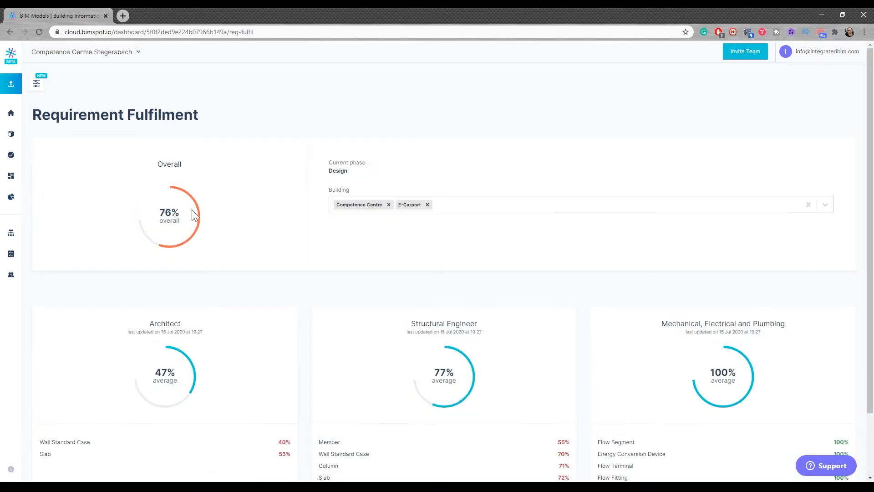
{"action": "scroll", "scroll_direction": "down", "scroll_amount": 3}
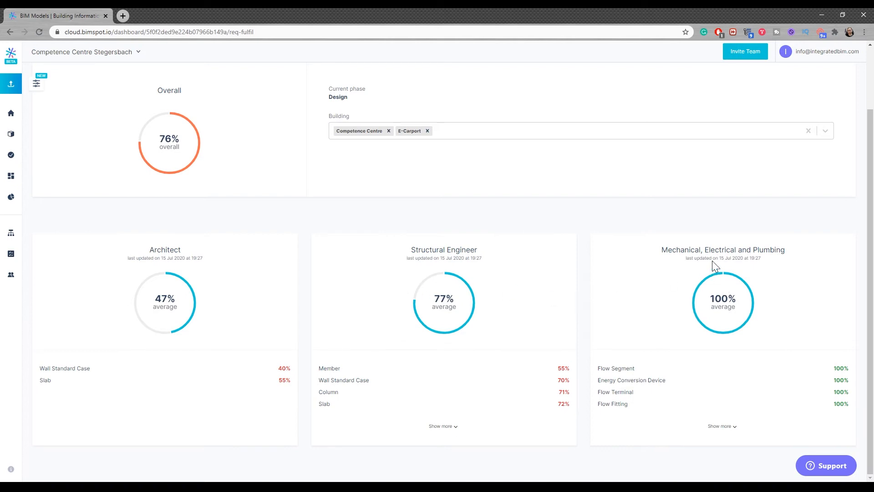
{"action": "mouse_move", "coordinate": [723, 249]}
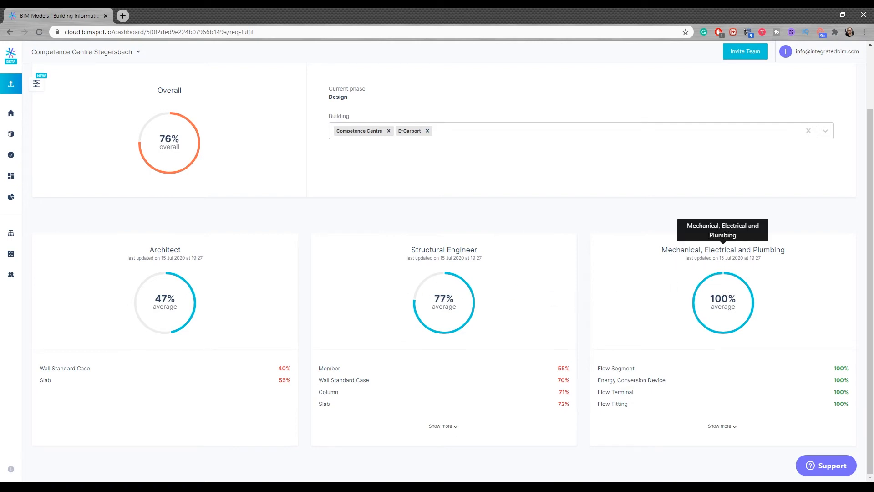
{"action": "mouse_move", "coordinate": [630, 298]}
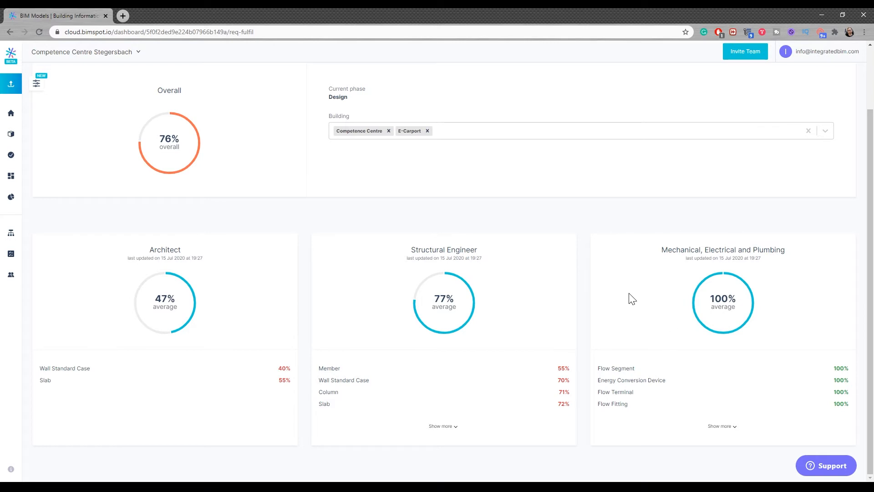
{"action": "mouse_move", "coordinate": [221, 281]}
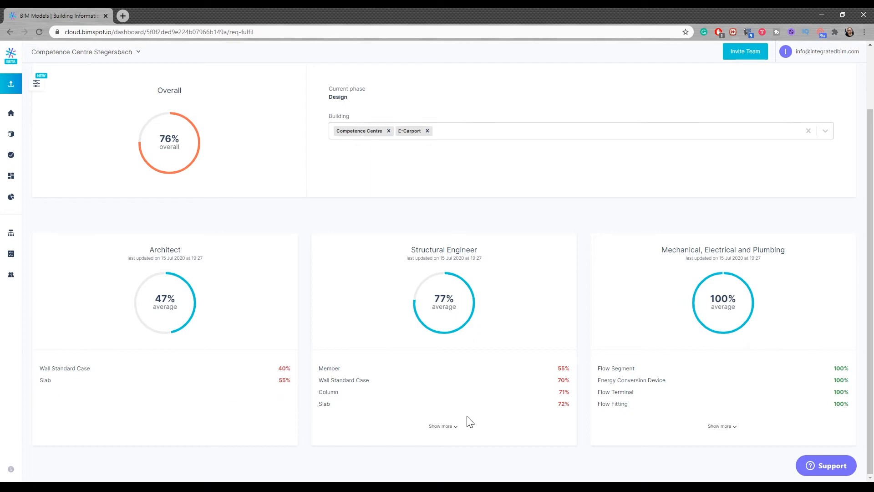
{"action": "mouse_move", "coordinate": [444, 429]}
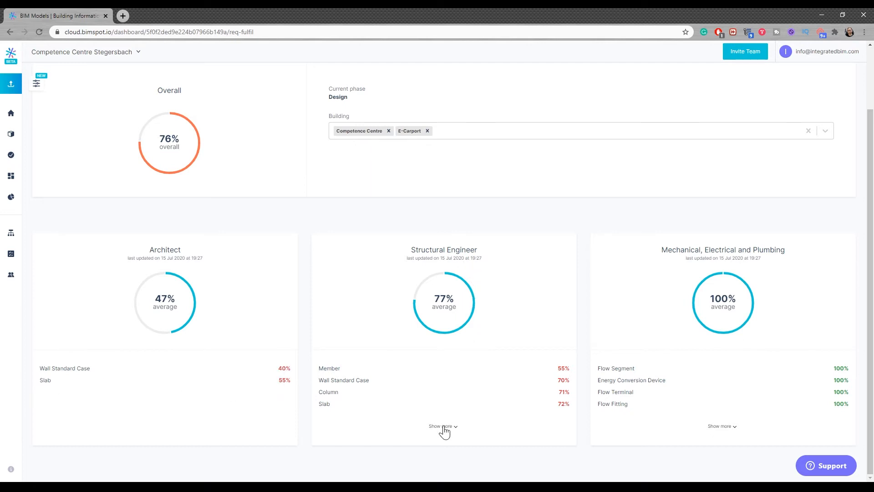
{"action": "left_click", "coordinate": [442, 427]}
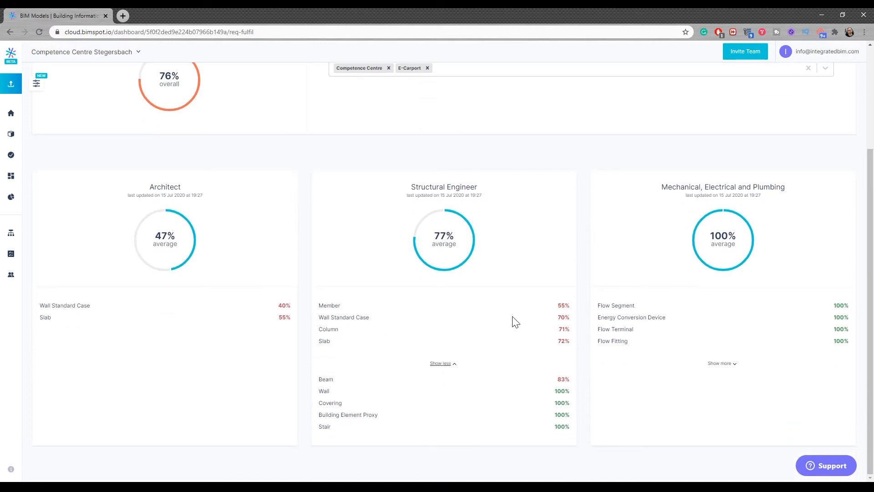
{"action": "scroll", "scroll_direction": "up", "scroll_amount": 3}
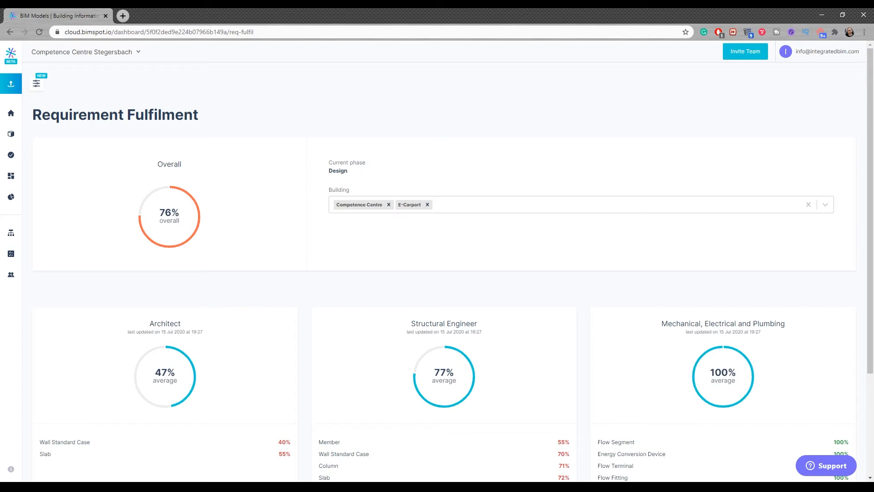
{"action": "scroll", "scroll_direction": "down", "scroll_amount": 3}
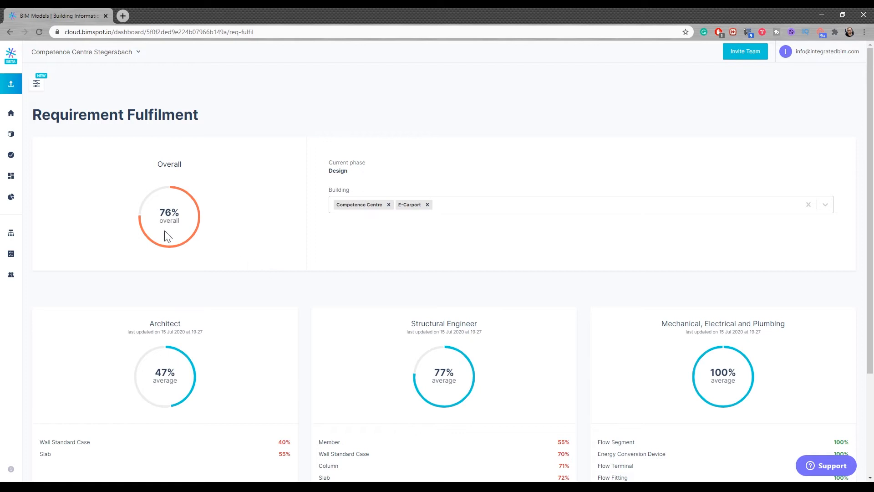
{"action": "mouse_move", "coordinate": [77, 213]}
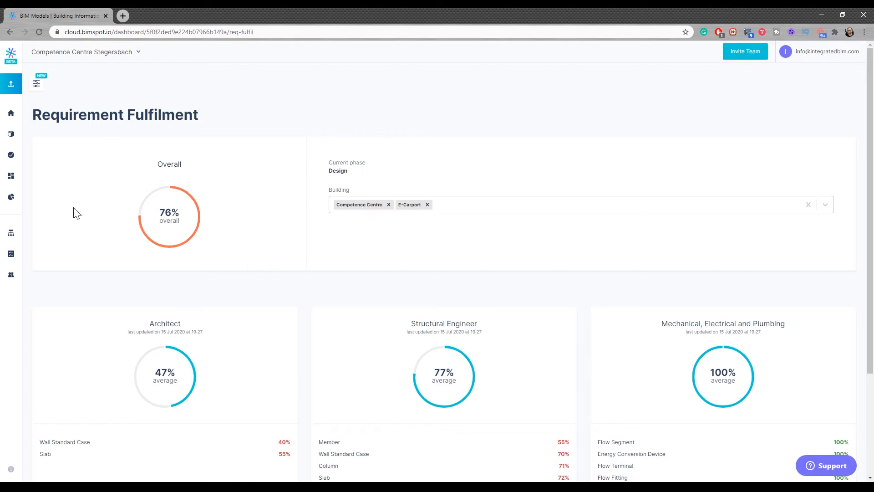
{"action": "mouse_move", "coordinate": [10, 176]}
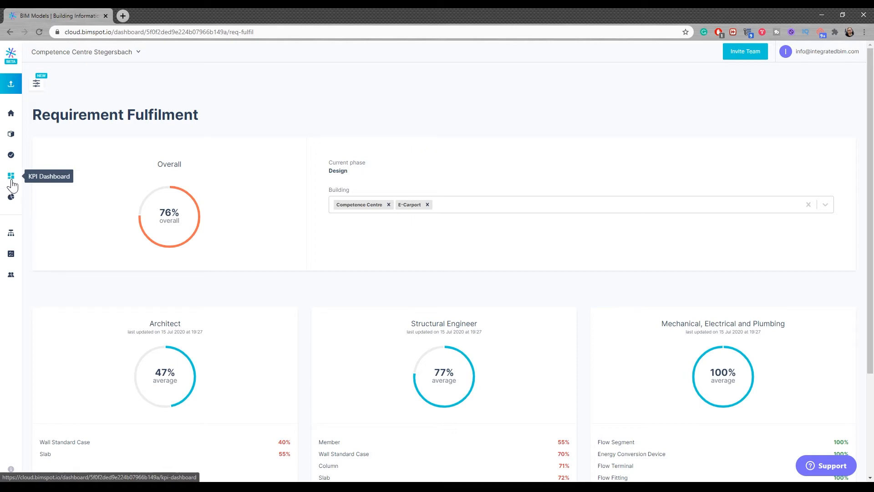
- Open the KPI Dashboard listing net area, public area, room volume and window area
{"action": "left_click", "coordinate": [10, 176]}
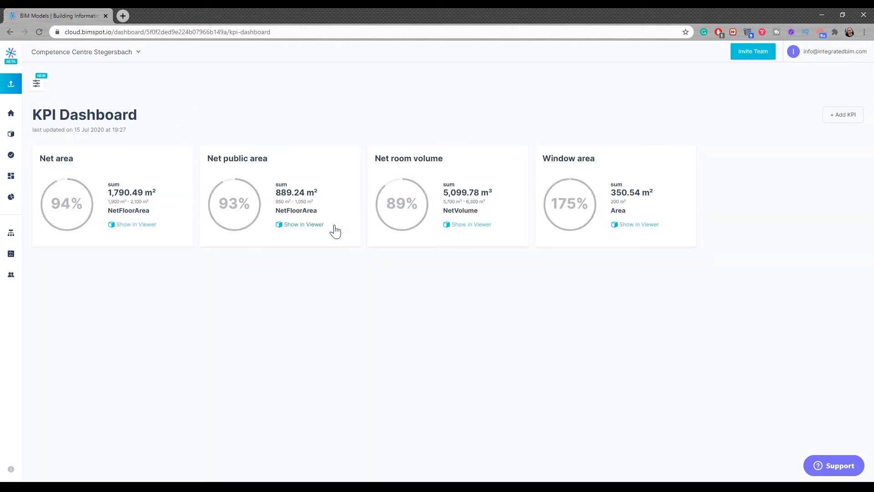
{"action": "mouse_move", "coordinate": [362, 195]}
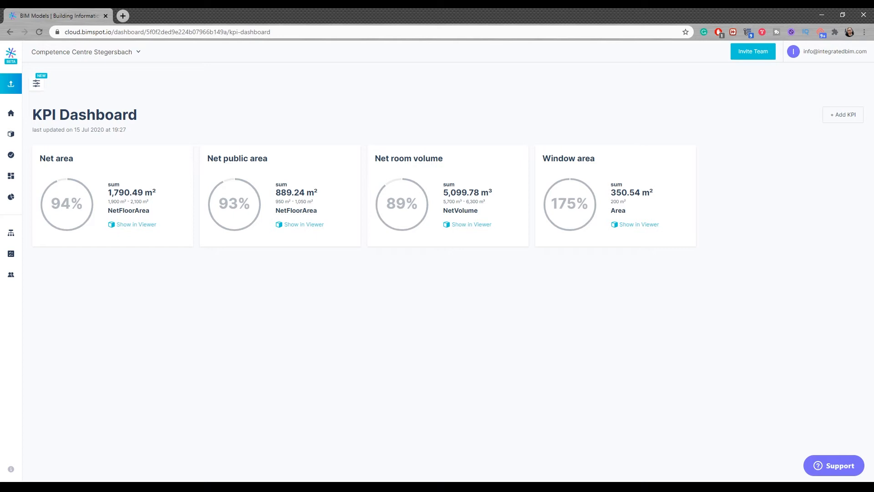
{"action": "mouse_move", "coordinate": [487, 202]}
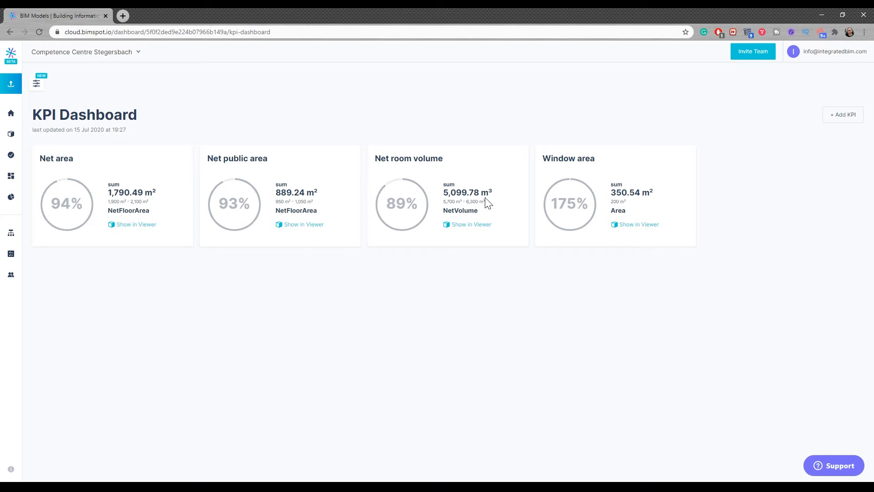
{"action": "mouse_move", "coordinate": [507, 190]}
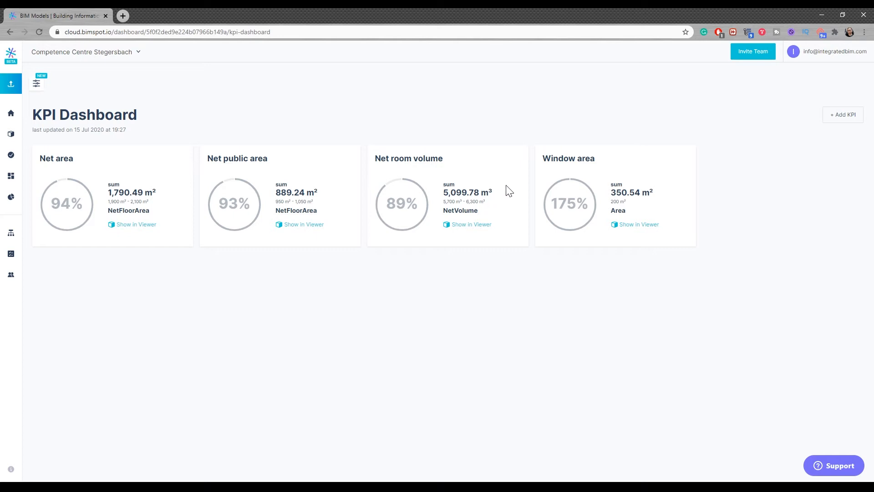
- Start a new KPI summing EnergyLoss over all architectural rooms
{"action": "left_click", "coordinate": [842, 114]}
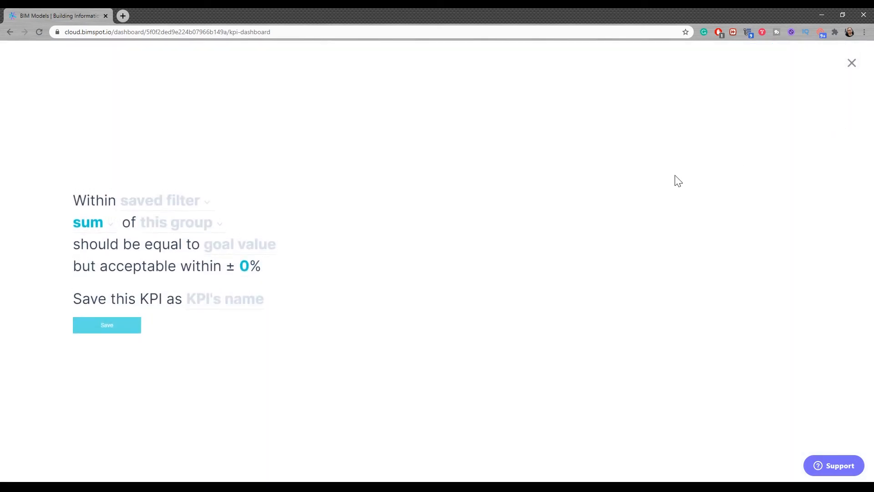
{"action": "mouse_move", "coordinate": [171, 207]}
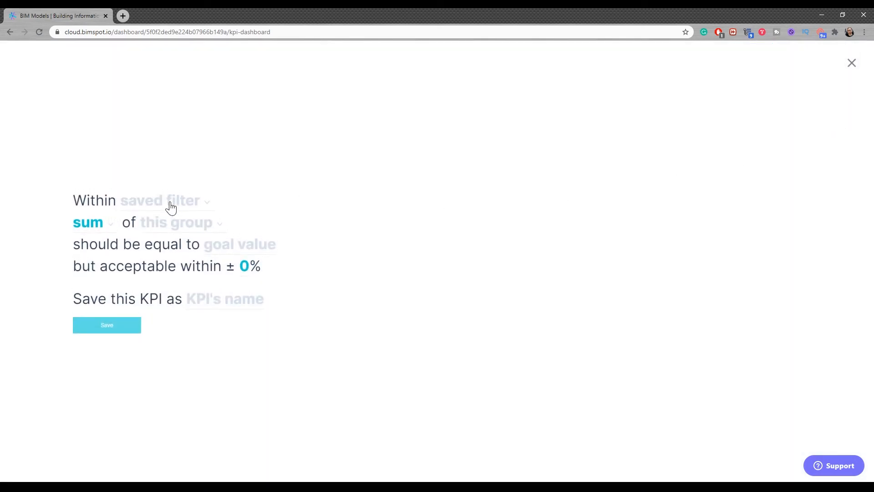
{"action": "left_click", "coordinate": [161, 201]}
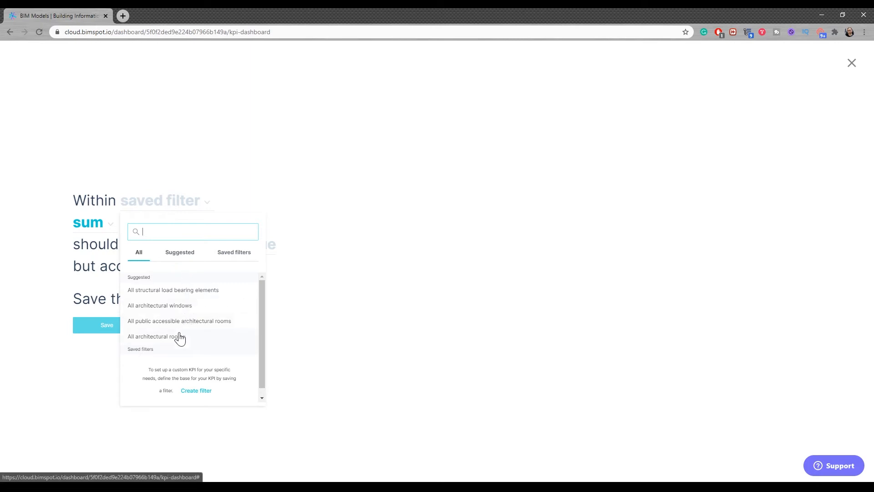
{"action": "left_click", "coordinate": [156, 336]}
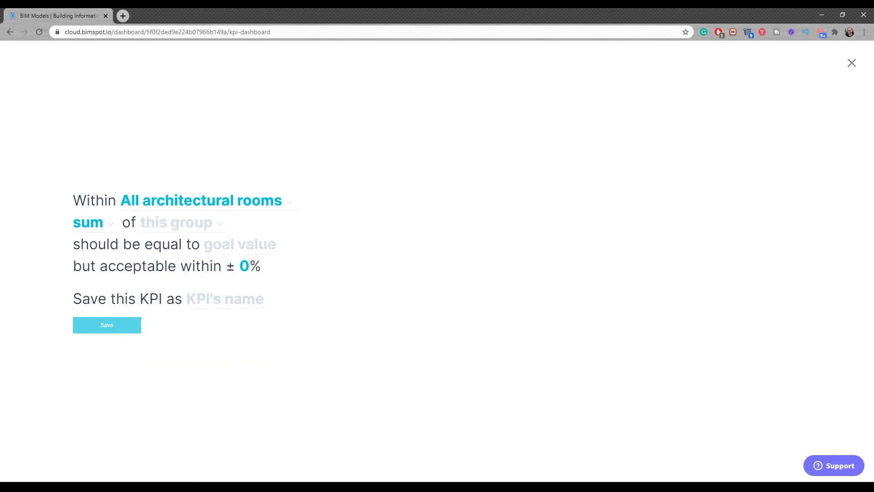
{"action": "left_click", "coordinate": [87, 223]}
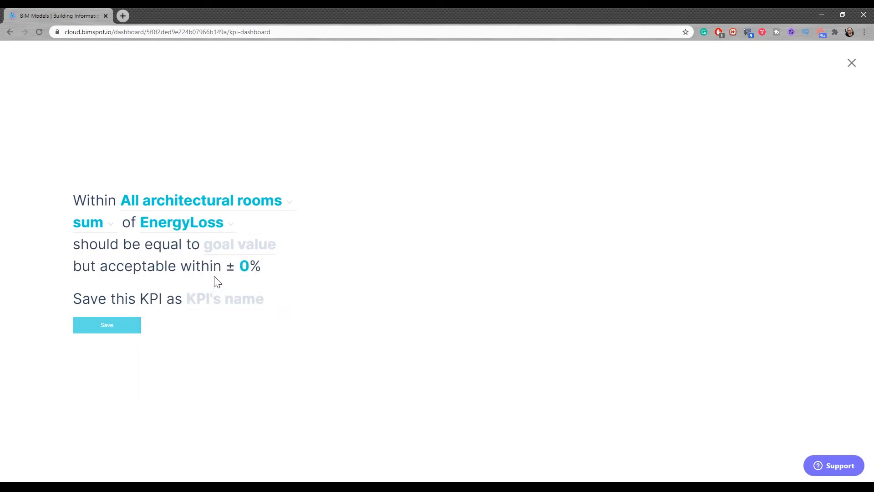
- Set goal 500 with 10% tolerance and name it 'Energy Loss for Arch'
{"action": "left_click", "coordinate": [240, 244]}
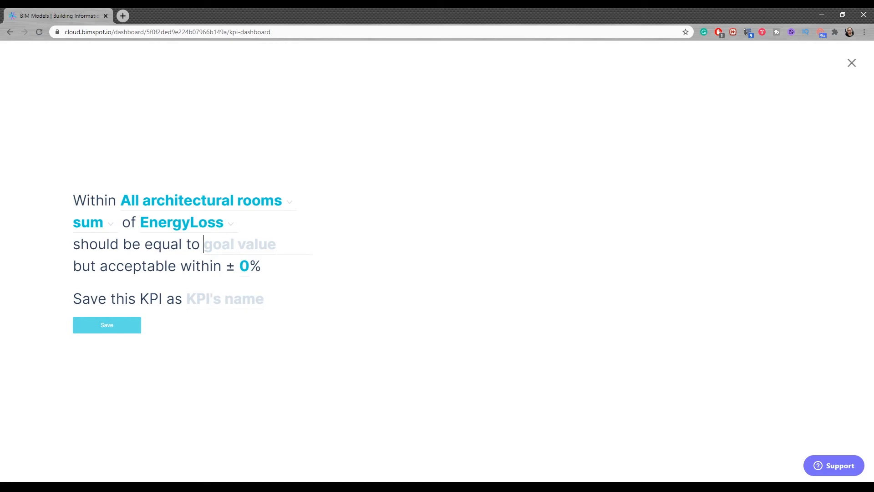
{"action": "type", "text": "500"}
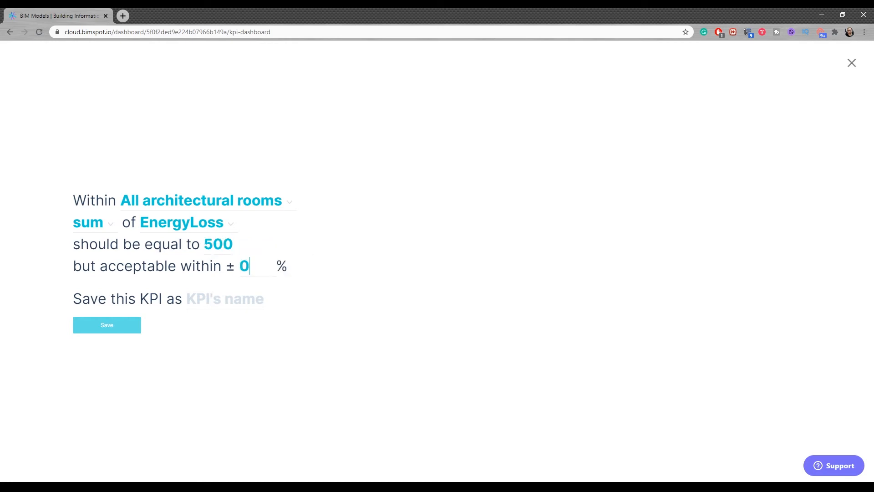
{"action": "type", "text": "10"}
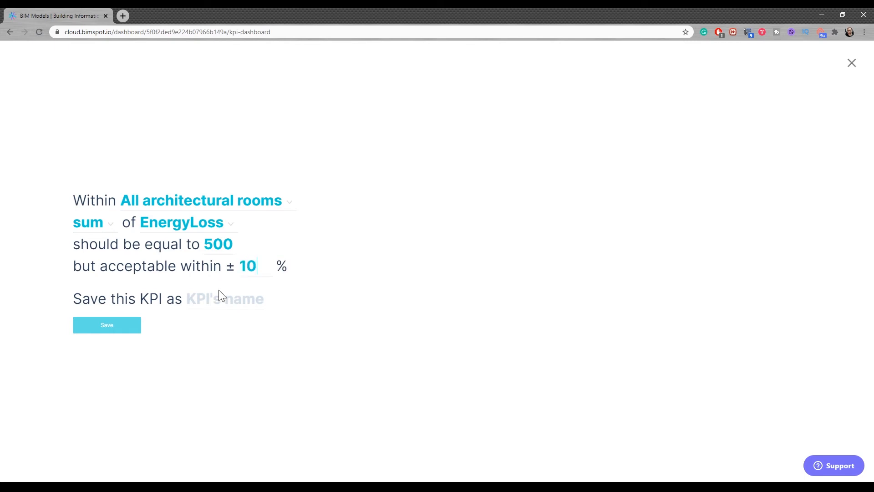
{"action": "left_click", "coordinate": [251, 298]}
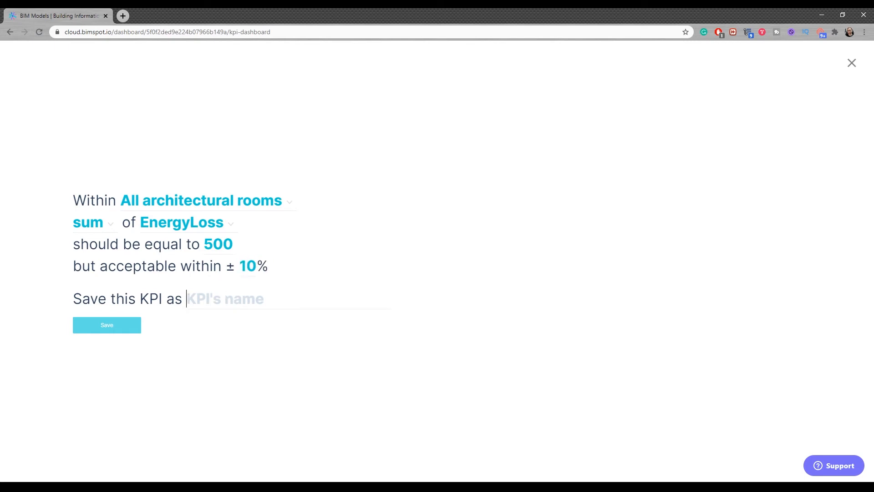
{"action": "type", "text": "Energy Loss for A"}
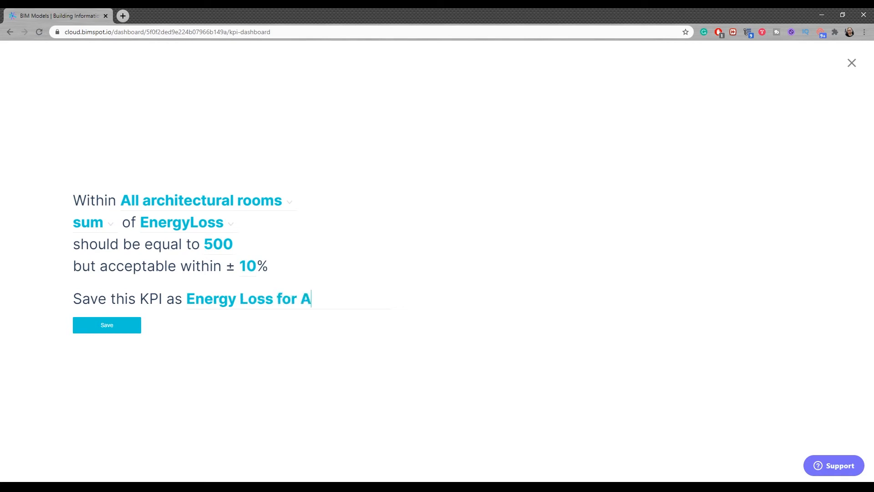
{"action": "type", "text": "rch"}
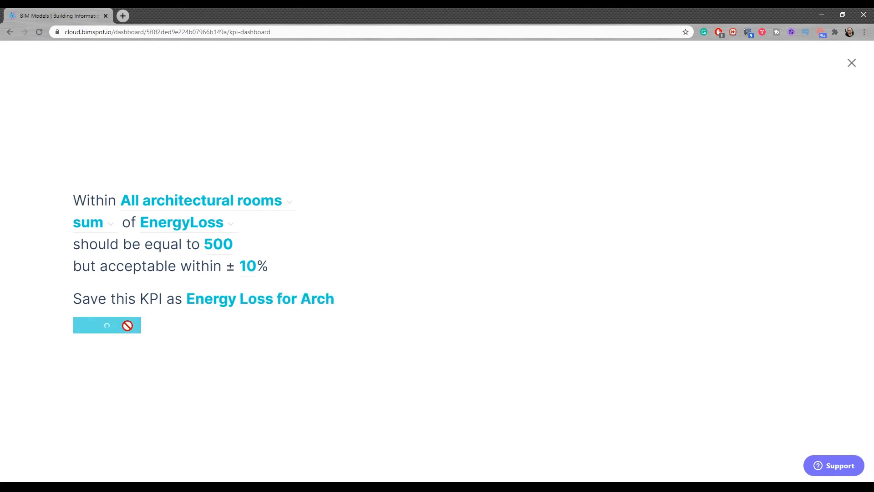
- Save the Energy Loss for Arch KPI, showing 0% against a 450–550 range
{"action": "left_click", "coordinate": [106, 325]}
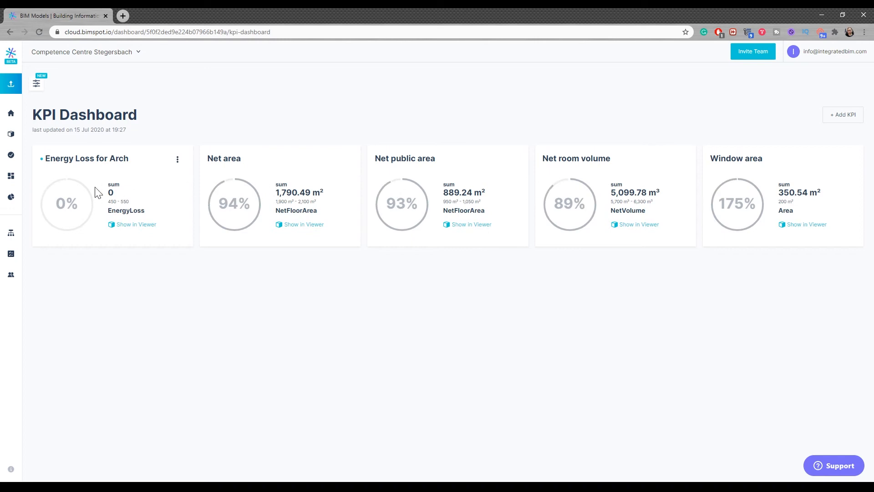
{"action": "mouse_move", "coordinate": [166, 234]}
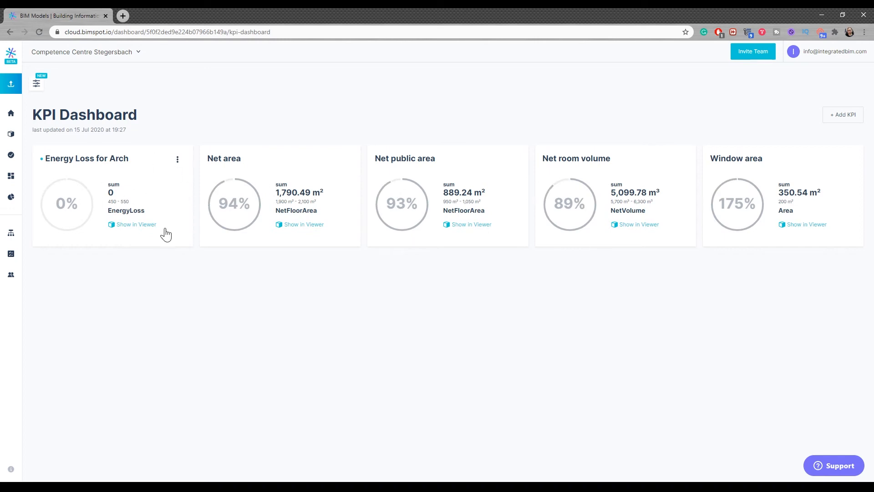
{"action": "mouse_move", "coordinate": [126, 210]}
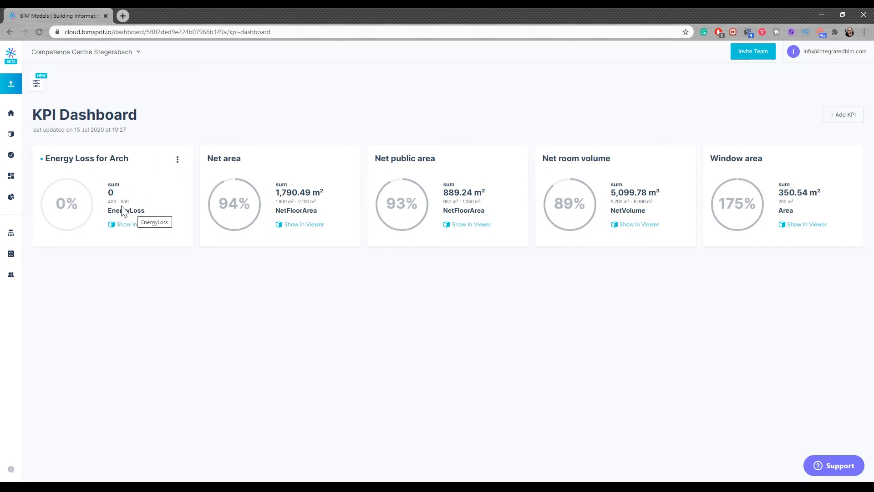
{"action": "mouse_move", "coordinate": [221, 170]}
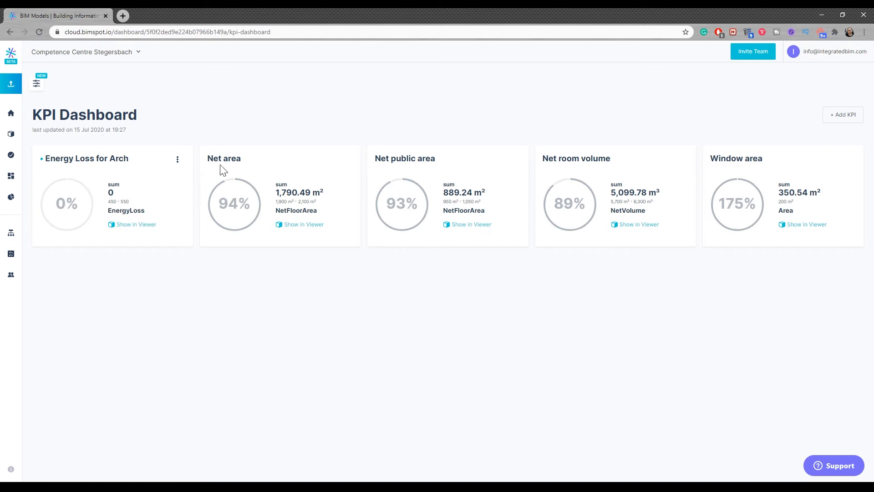
- Start a new KPI summing the Length of structural load-bearing elements
{"action": "left_click", "coordinate": [842, 115]}
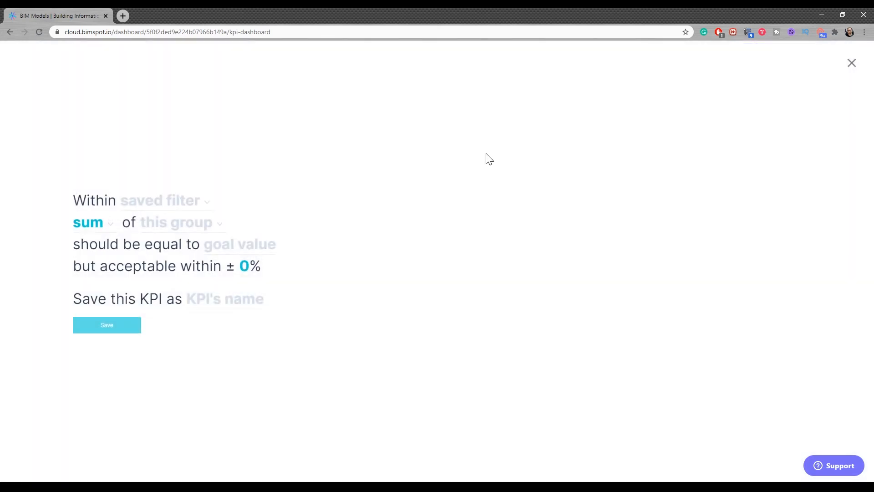
{"action": "left_click", "coordinate": [161, 201]}
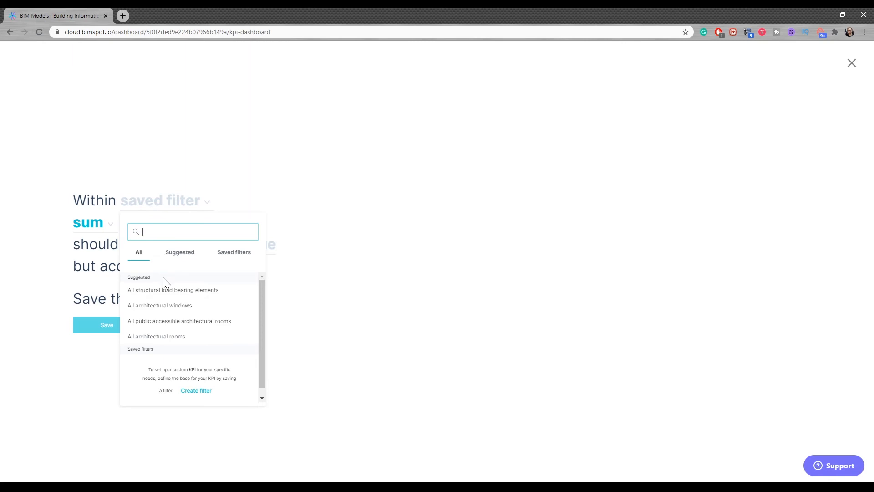
{"action": "mouse_move", "coordinate": [176, 305]}
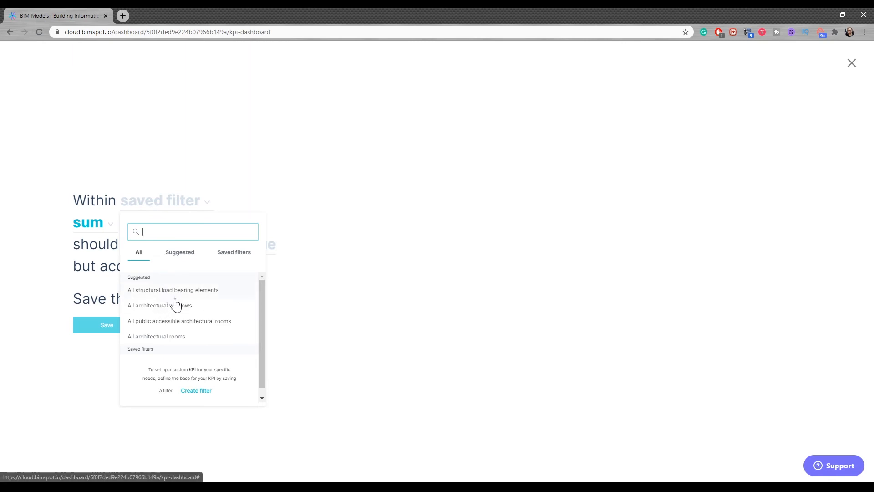
{"action": "left_click", "coordinate": [173, 289]}
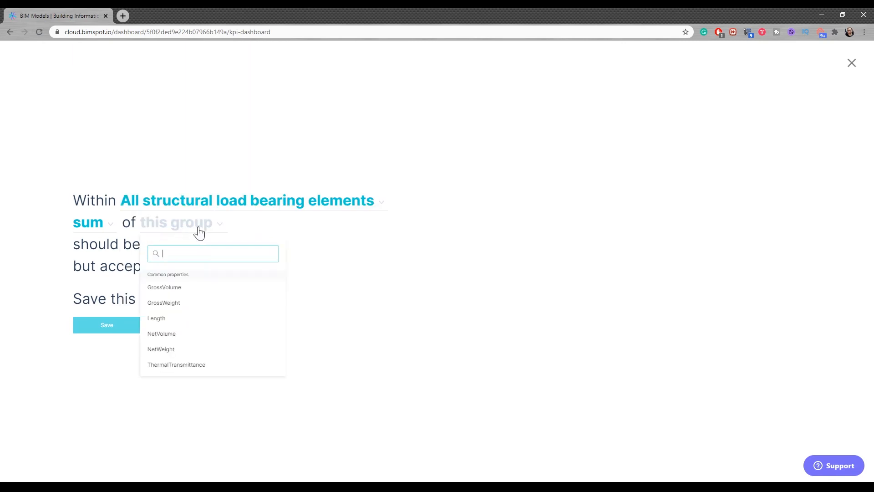
{"action": "left_click", "coordinate": [156, 318]}
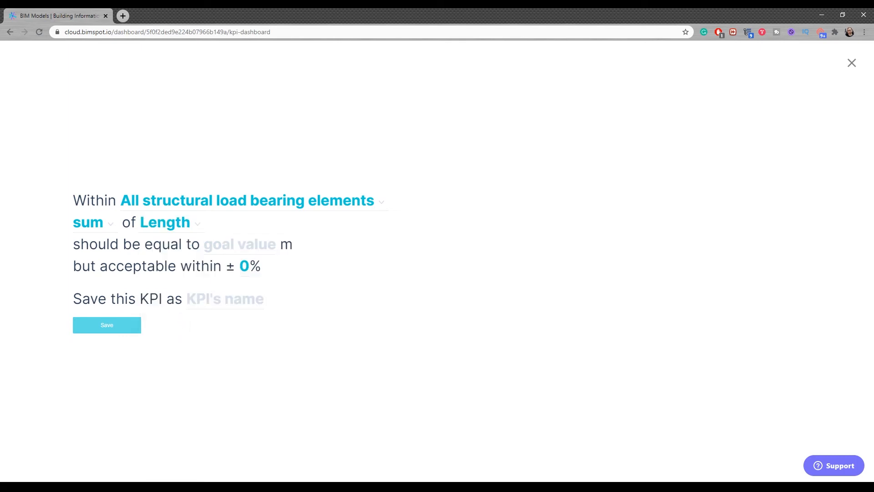
- Set goal 500 m with 10% tolerance, name it 'Test 2' and save
{"action": "left_click", "coordinate": [240, 244]}
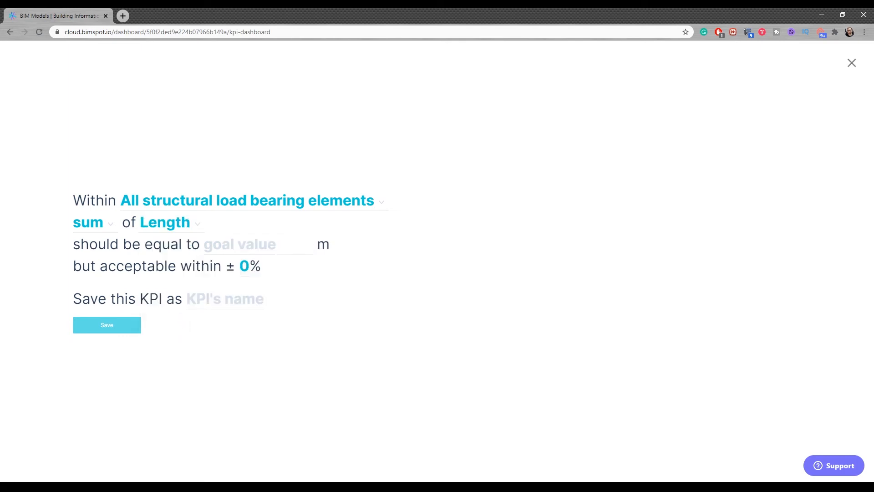
{"action": "left_click", "coordinate": [240, 244]}
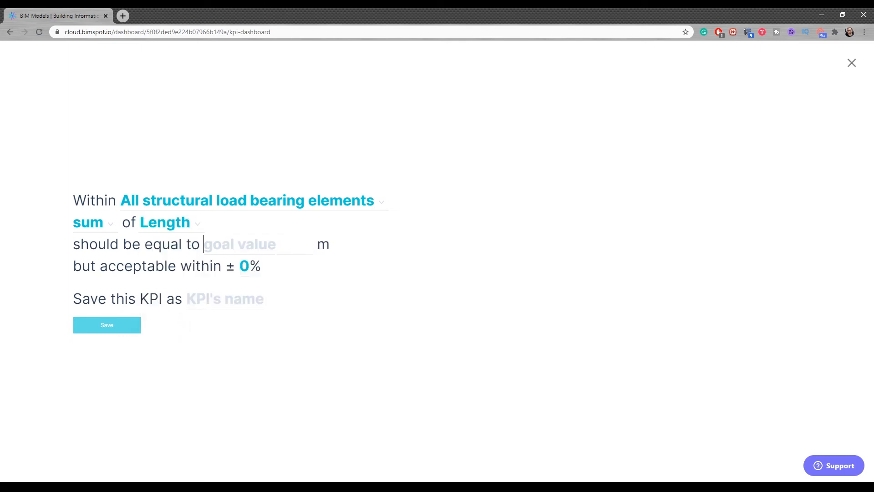
{"action": "type", "text": "500"}
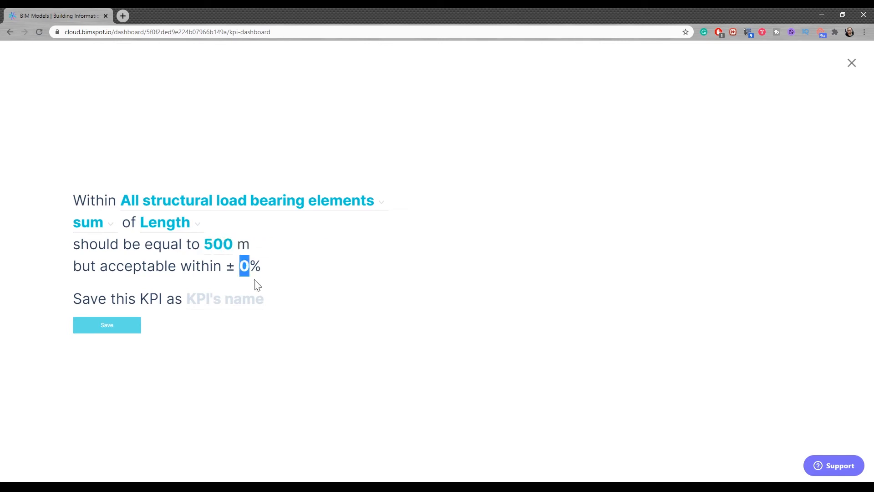
{"action": "mouse_move", "coordinate": [238, 294]}
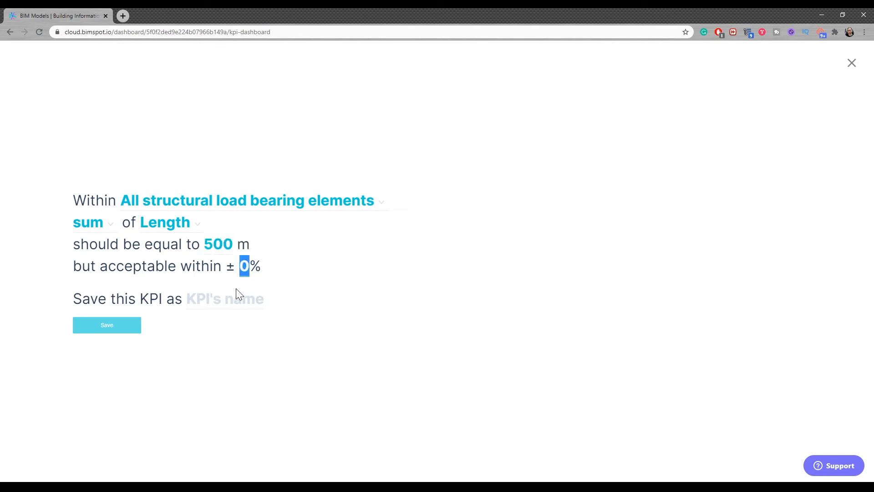
{"action": "type", "text": "10"}
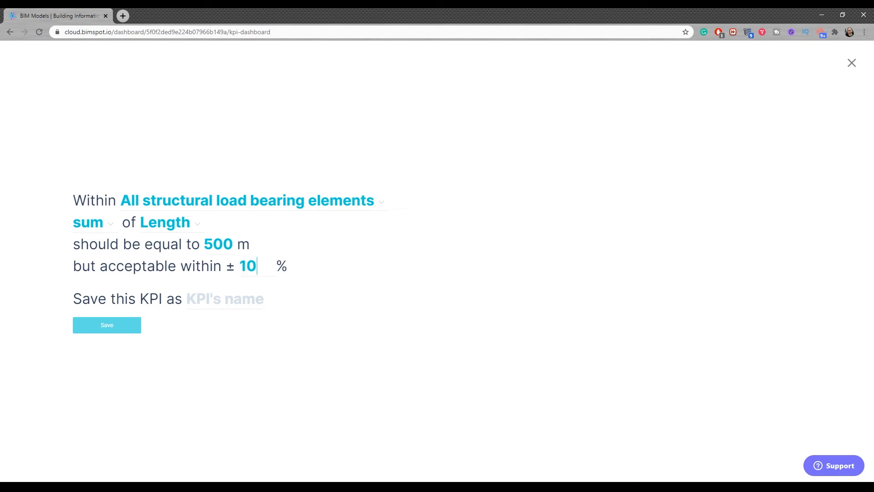
{"action": "type", "text": "Test"}
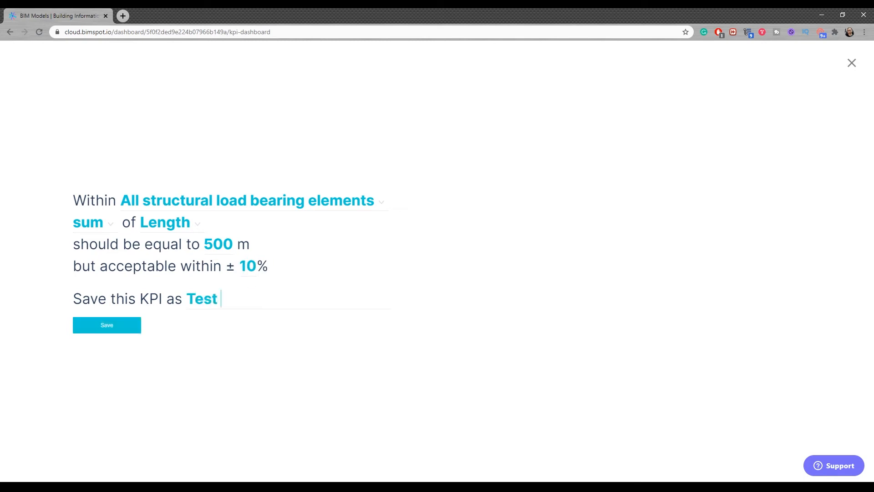
{"action": "left_click", "coordinate": [106, 325]}
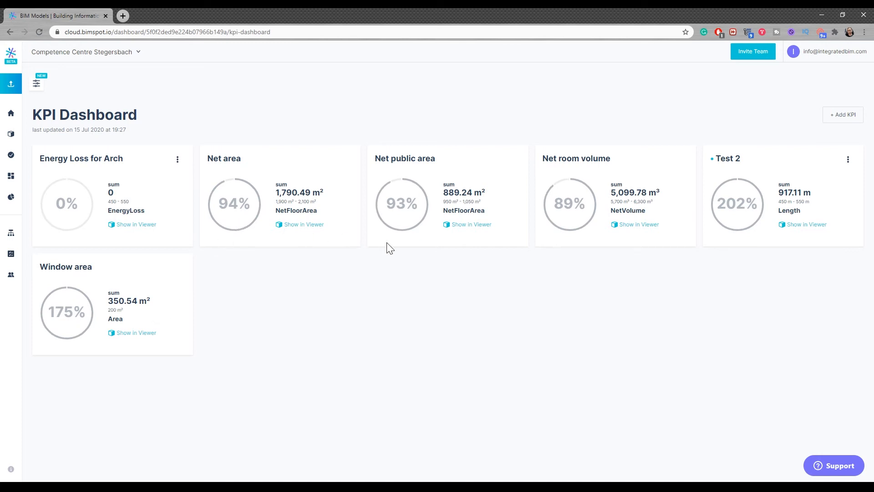
{"action": "mouse_move", "coordinate": [762, 205]}
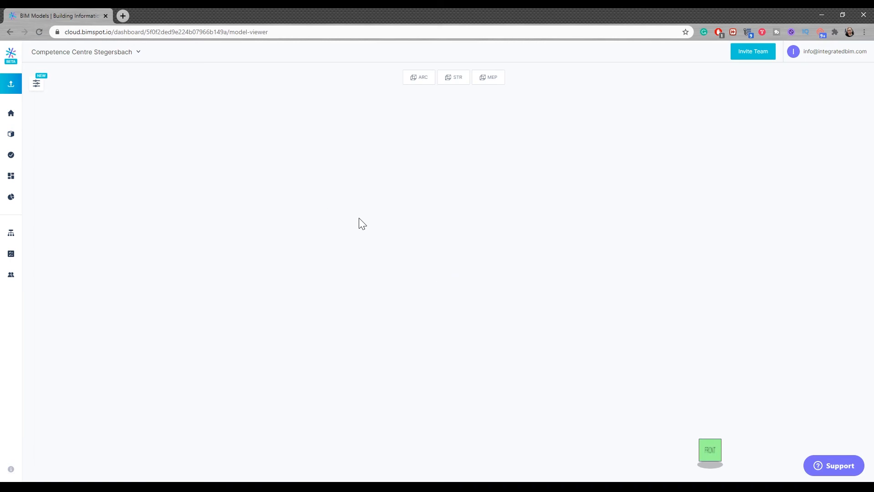
- Open the model check page showing past Collision and MEP Check runs
{"action": "left_click", "coordinate": [10, 155]}
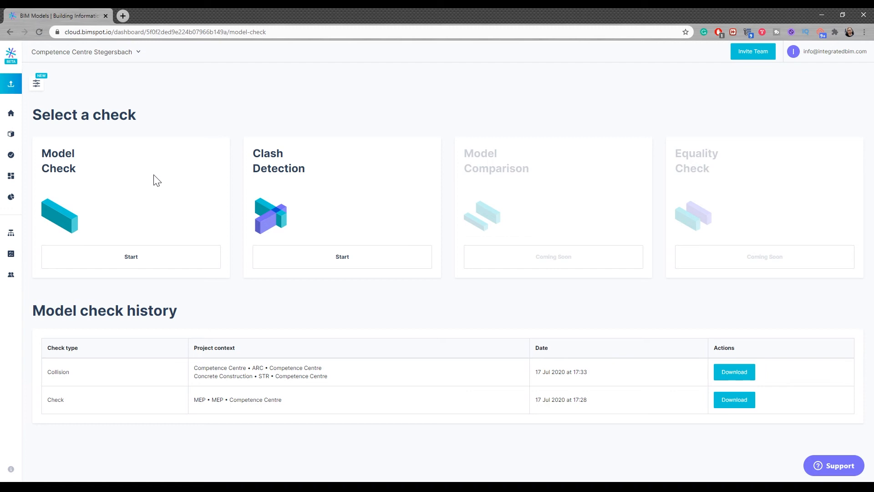
{"action": "mouse_move", "coordinate": [157, 172]}
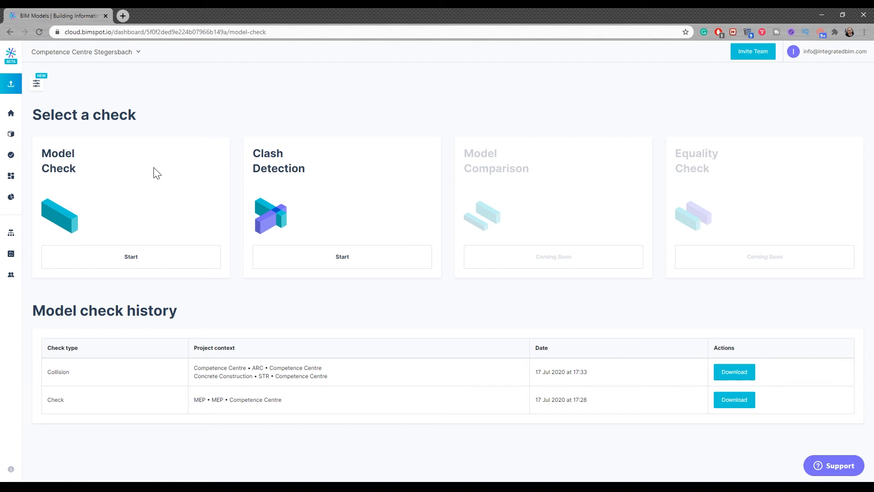
{"action": "mouse_move", "coordinate": [157, 168]}
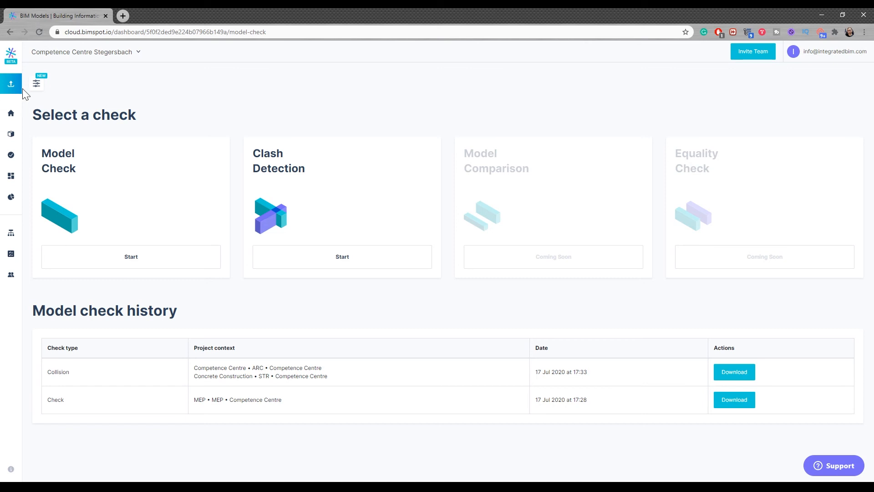
{"action": "mouse_move", "coordinate": [178, 248]}
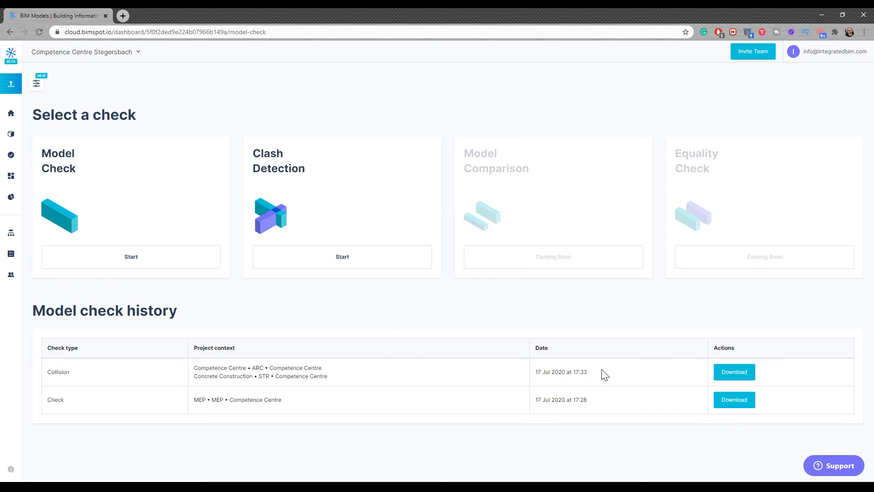
- Download the collision report and open the ARC_STR collision zip's rule set PDF
{"action": "left_click", "coordinate": [734, 372]}
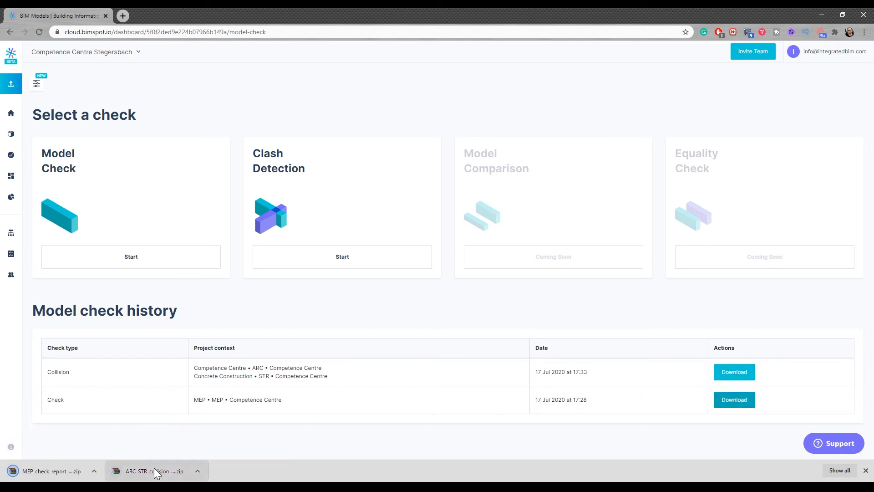
{"action": "left_click", "coordinate": [155, 471]}
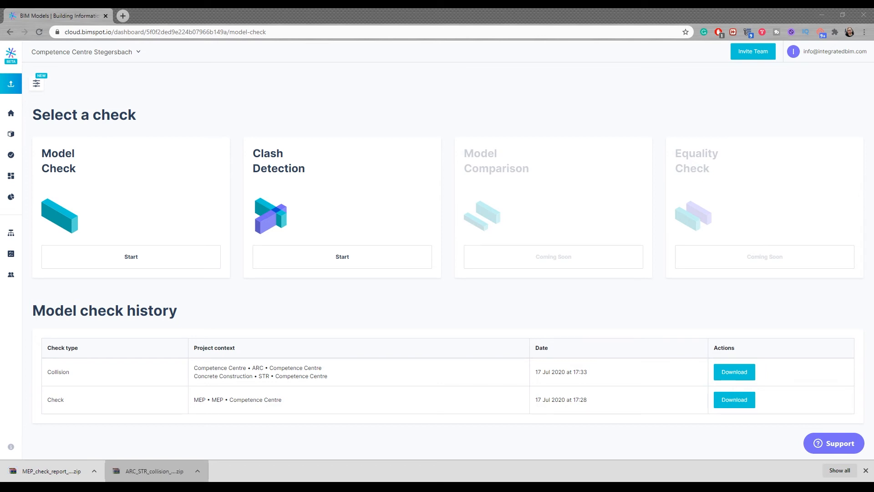
{"action": "left_click", "coordinate": [155, 472]}
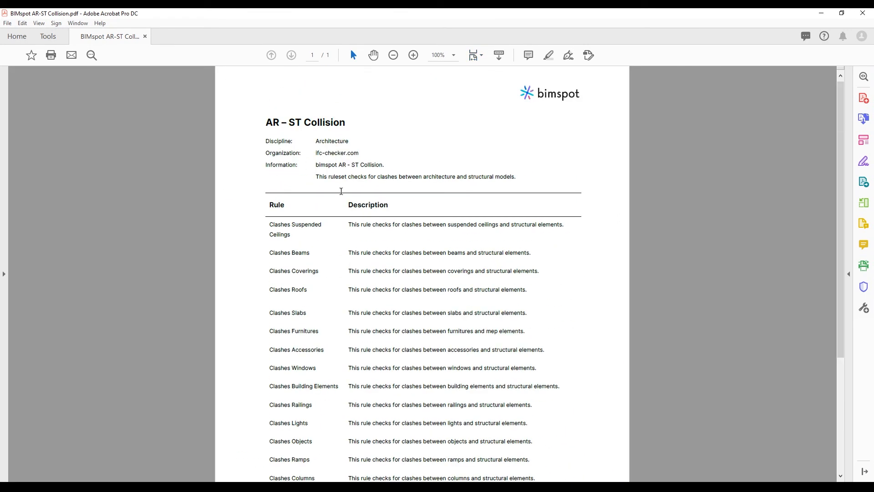
- Scroll through the AR – ST Collision rule list in Acrobat
{"action": "scroll", "scroll_direction": "down", "scroll_amount": 3}
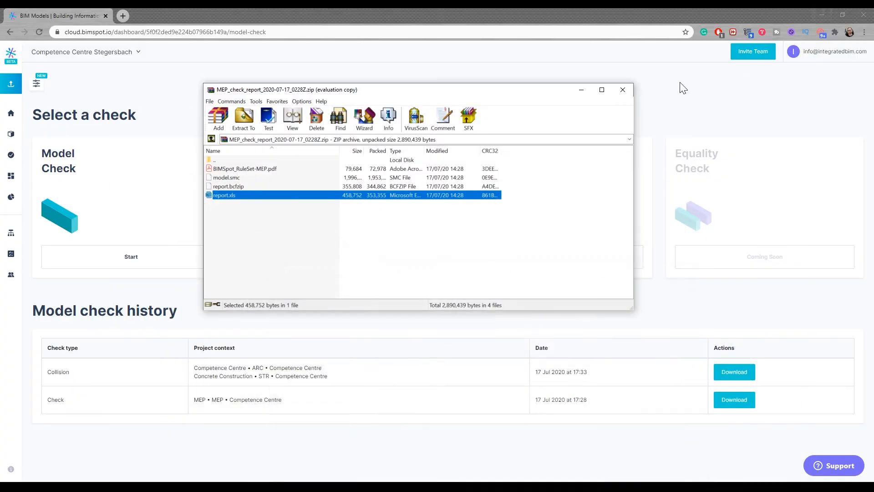
- Select report.bcfzip in WinRAR and minimize the archive window
{"action": "left_click", "coordinate": [228, 187]}
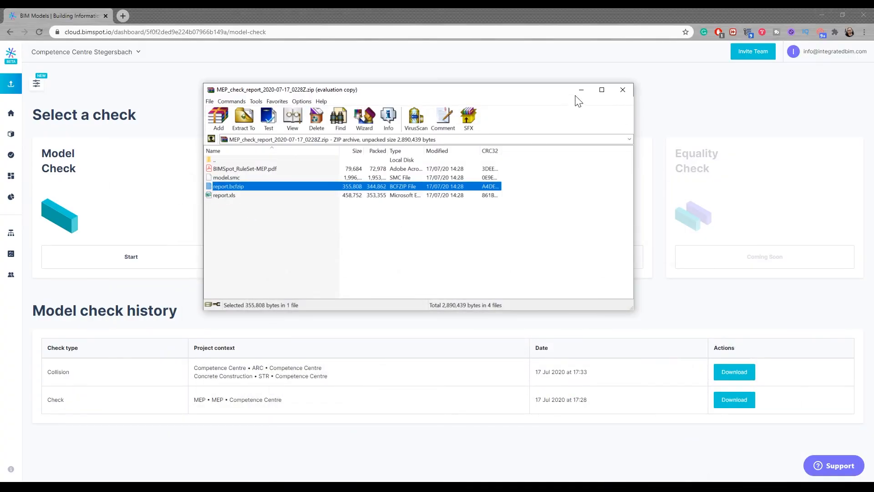
{"action": "mouse_move", "coordinate": [581, 90]}
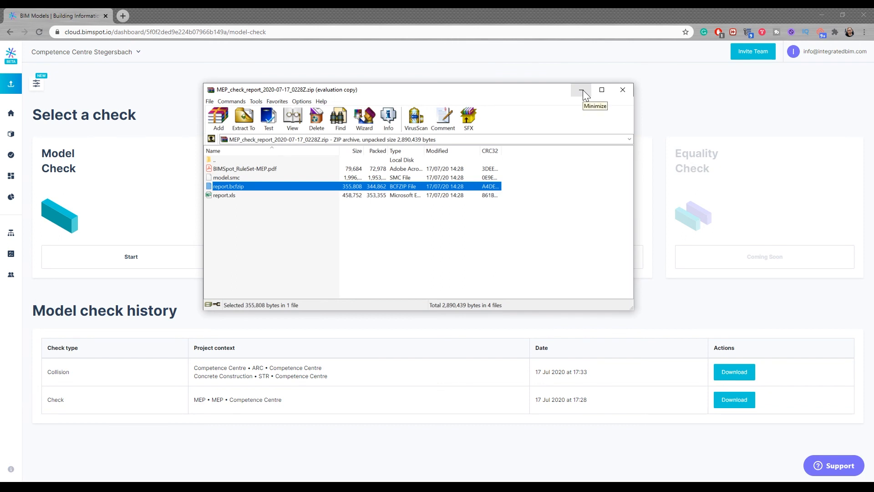
{"action": "left_click", "coordinate": [581, 90]}
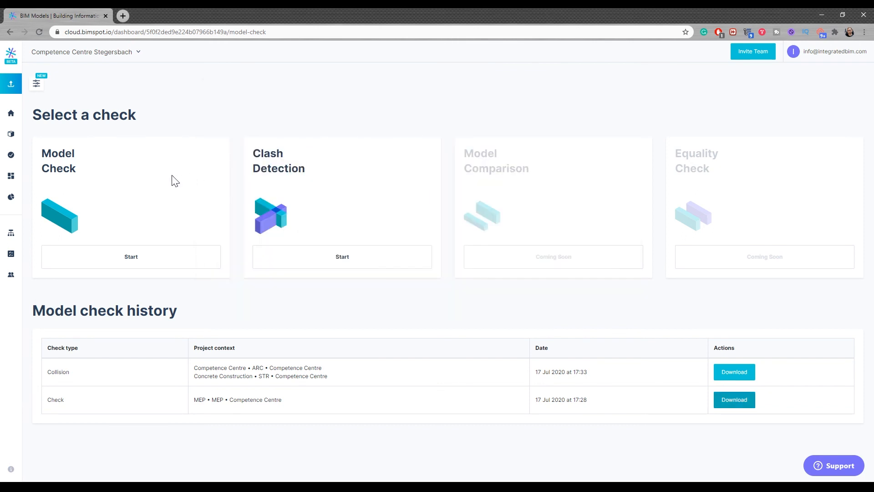
{"action": "mouse_move", "coordinate": [314, 172]}
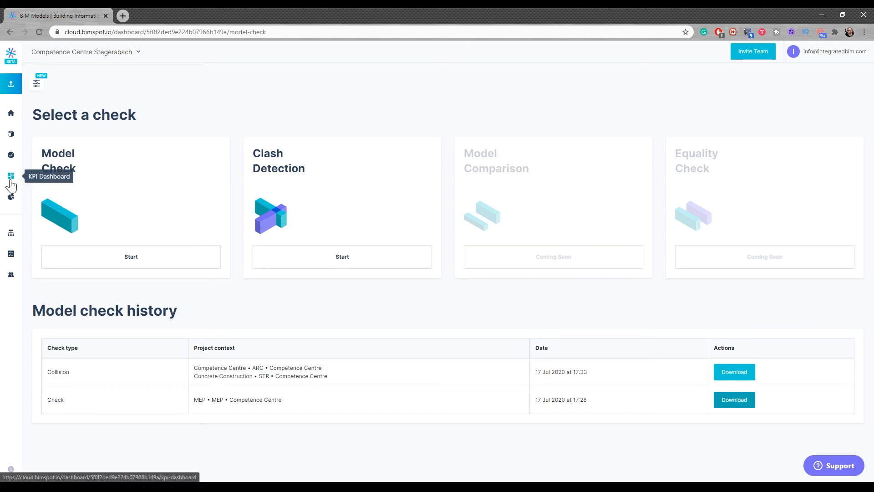
- Return to the KPI Dashboard and view Requirement Fulfilment: 76% overall, Architect 47%, Structural 77%, MEP 100%
{"action": "left_click", "coordinate": [10, 176]}
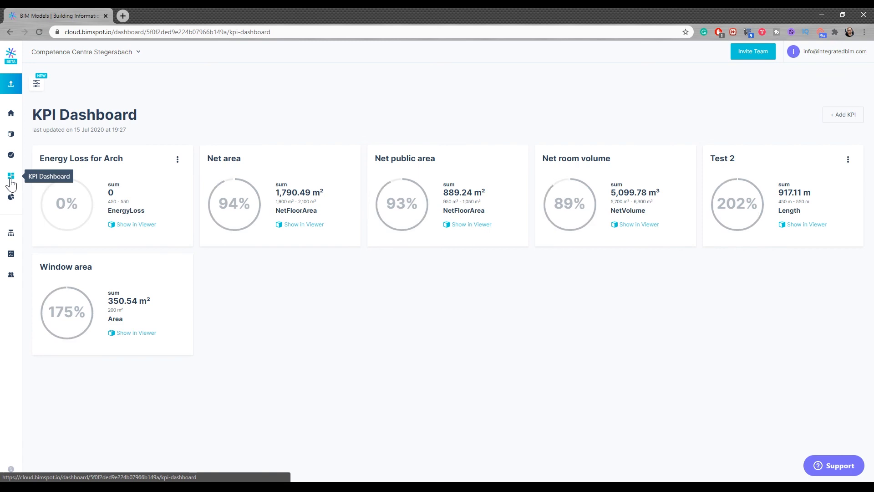
{"action": "mouse_move", "coordinate": [10, 197]}
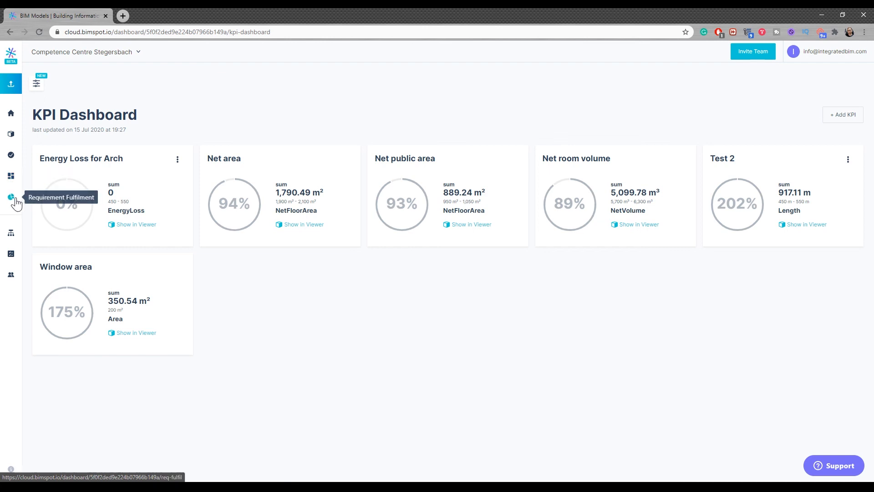
{"action": "left_click", "coordinate": [11, 197]}
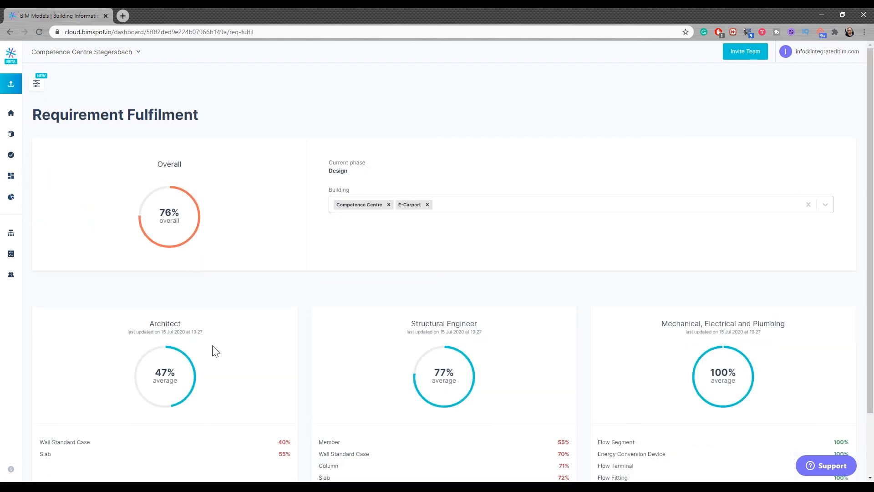
{"action": "scroll", "scroll_direction": "down", "scroll_amount": 3}
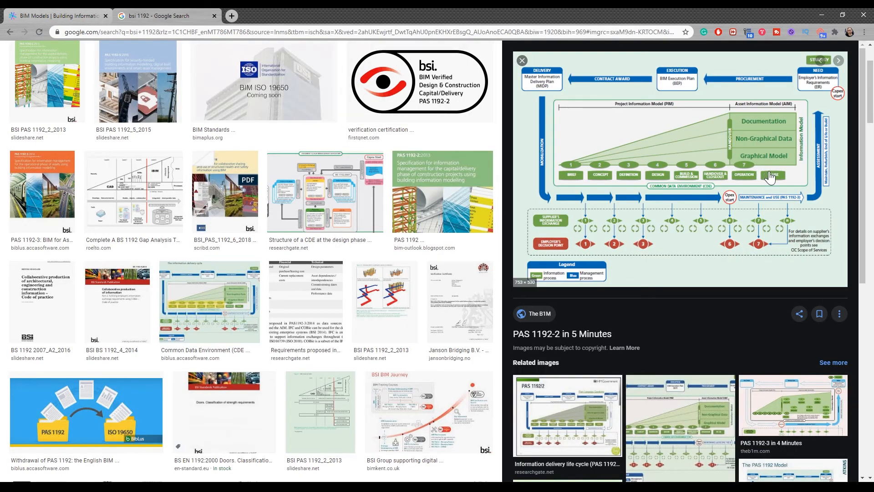
{"action": "mouse_move", "coordinate": [755, 151]}
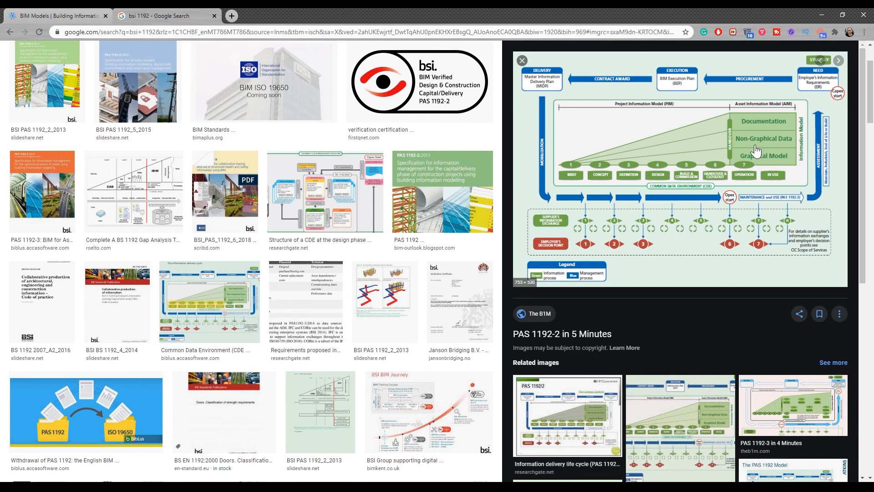
{"action": "mouse_move", "coordinate": [751, 127]}
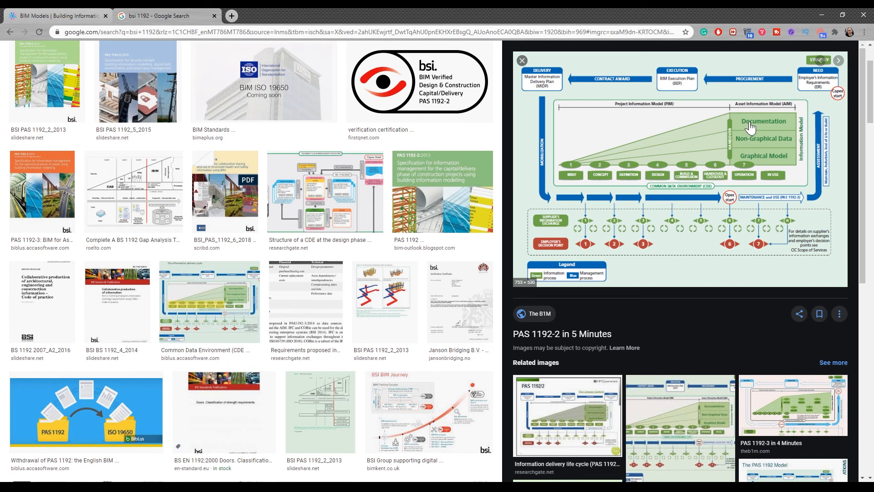
{"action": "mouse_move", "coordinate": [757, 147]}
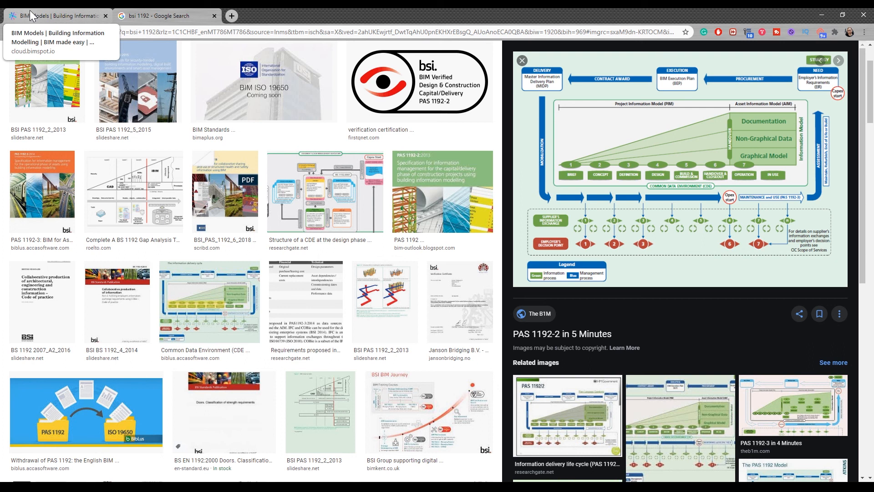
- Switch back to the BIM Models browser tab showing the Requirement Fulfilment scores
{"action": "left_click", "coordinate": [55, 16]}
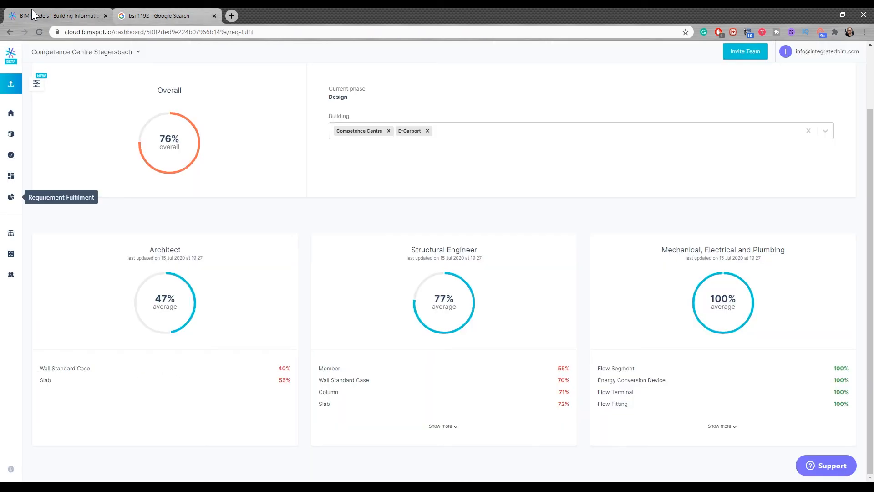
{"action": "mouse_move", "coordinate": [129, 60]}
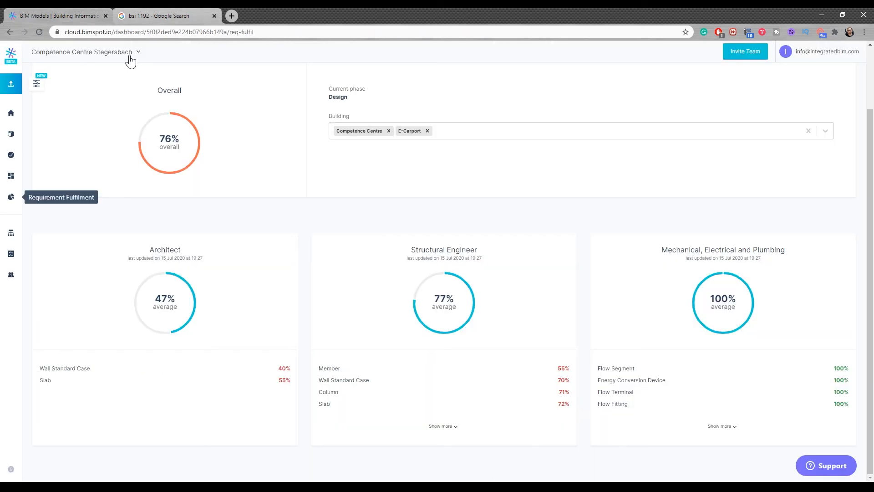